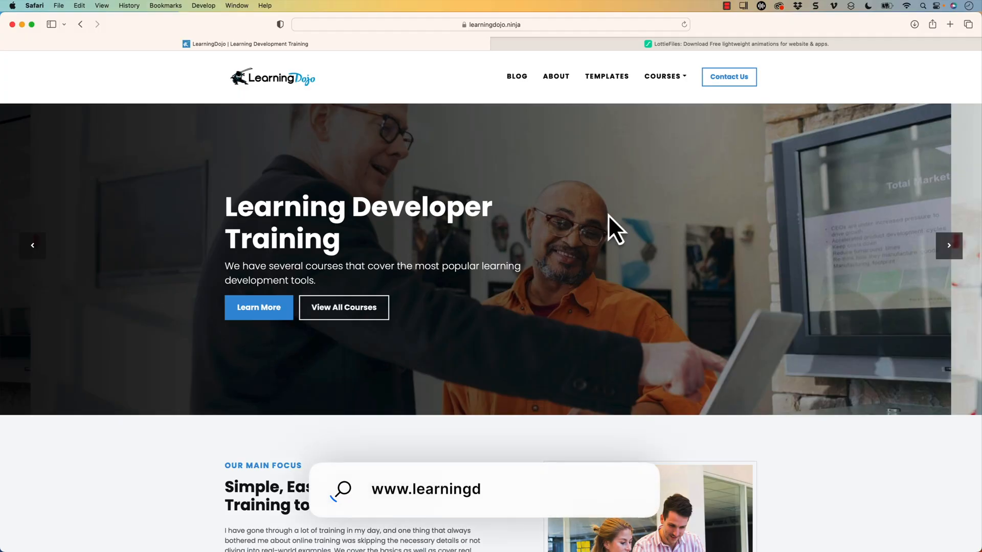
Browse the LearningDojo blog posts
left_click(515, 76)
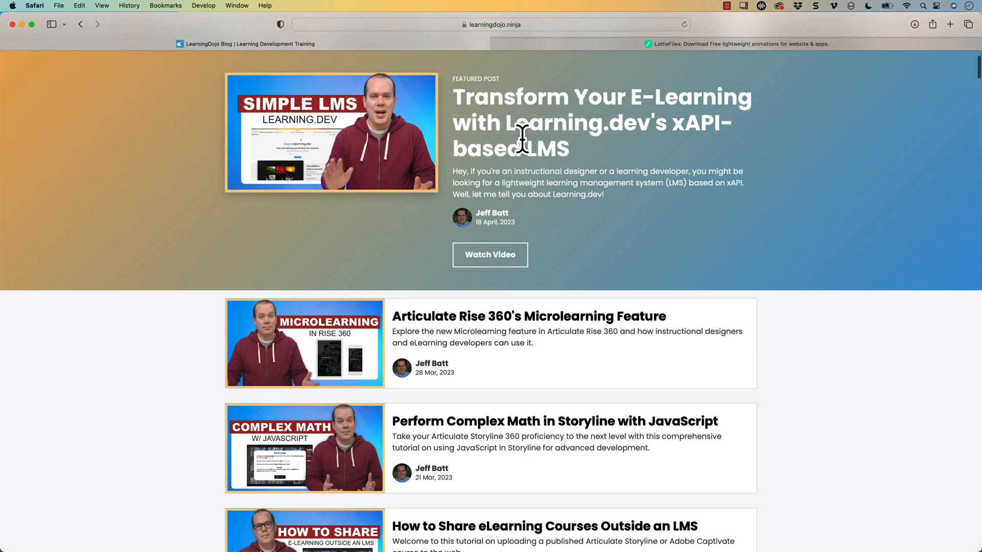
scroll("down", 3)
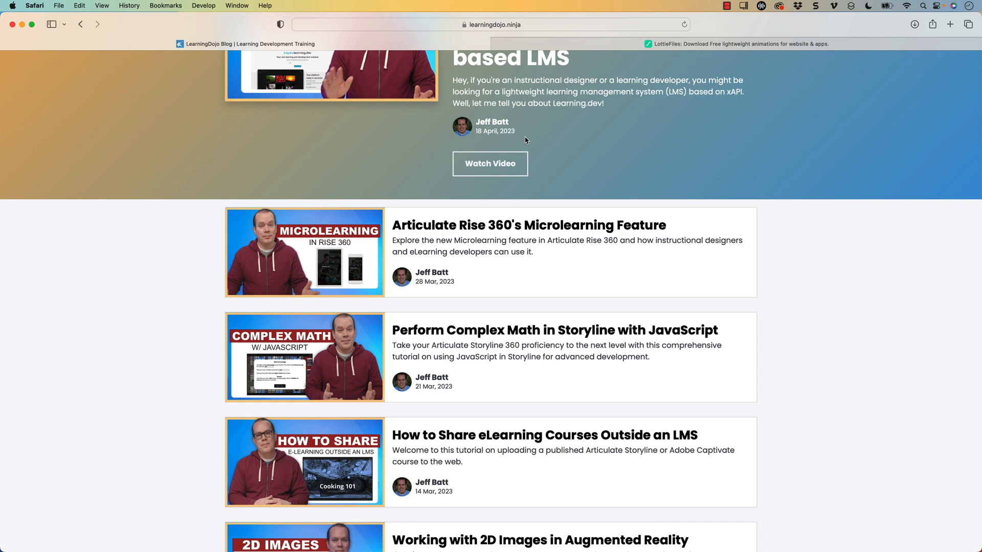
scroll("down", 3)
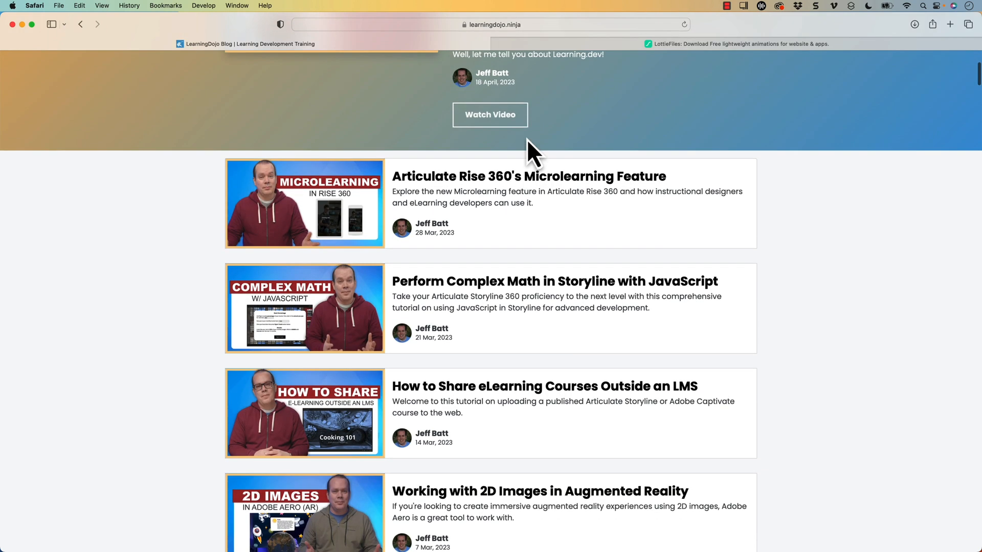
Browse the Templates page, then show the Courses dropdown
left_click(606, 75)
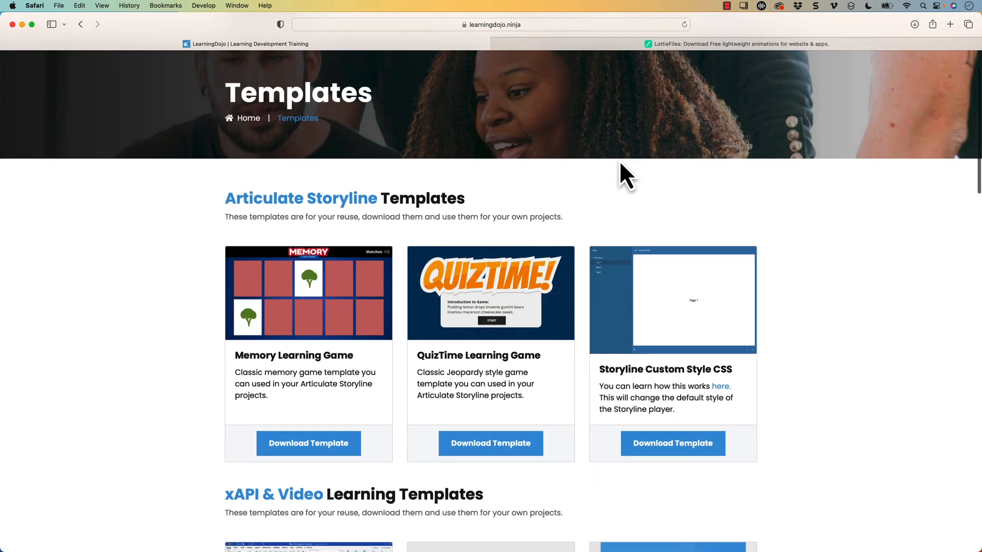
scroll("down", 3)
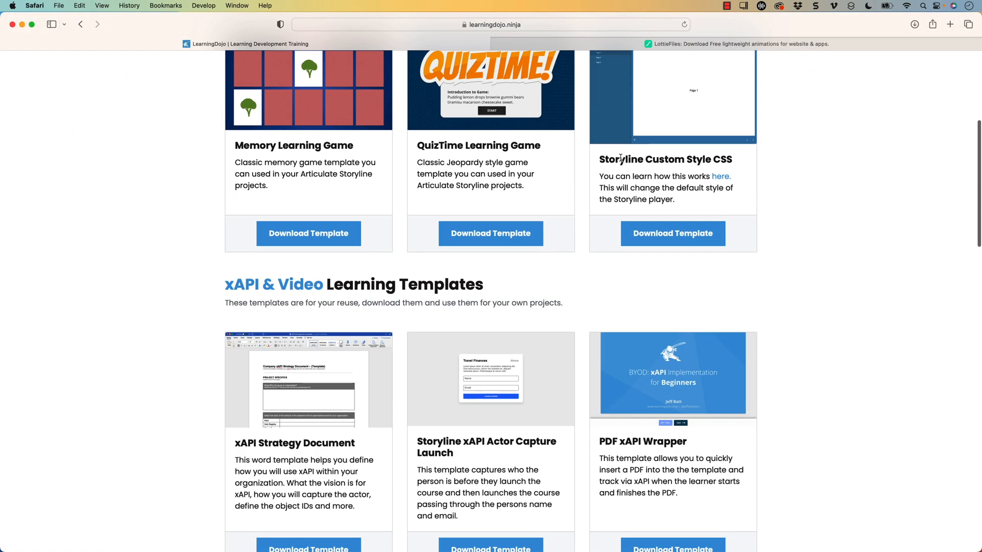
mouse_move(796, 342)
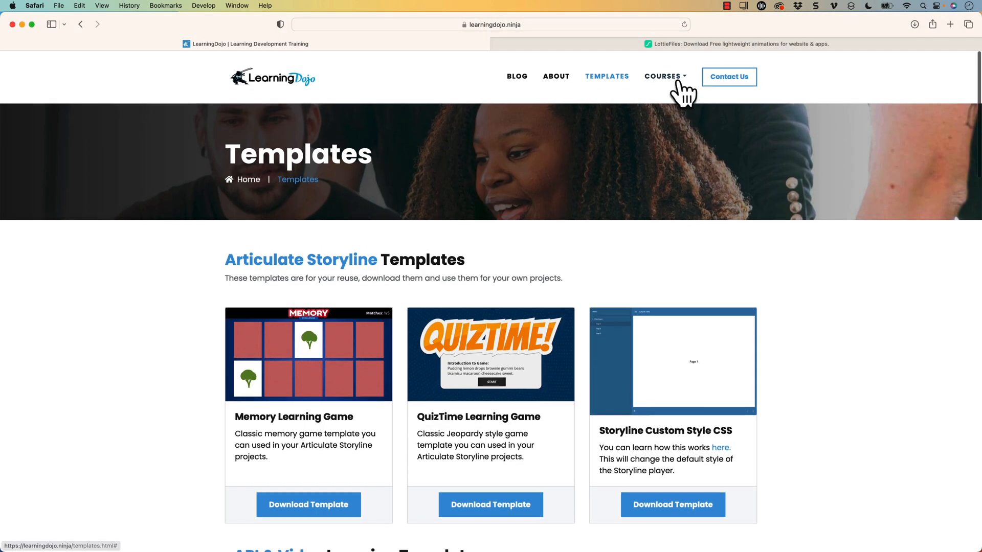
left_click(662, 76)
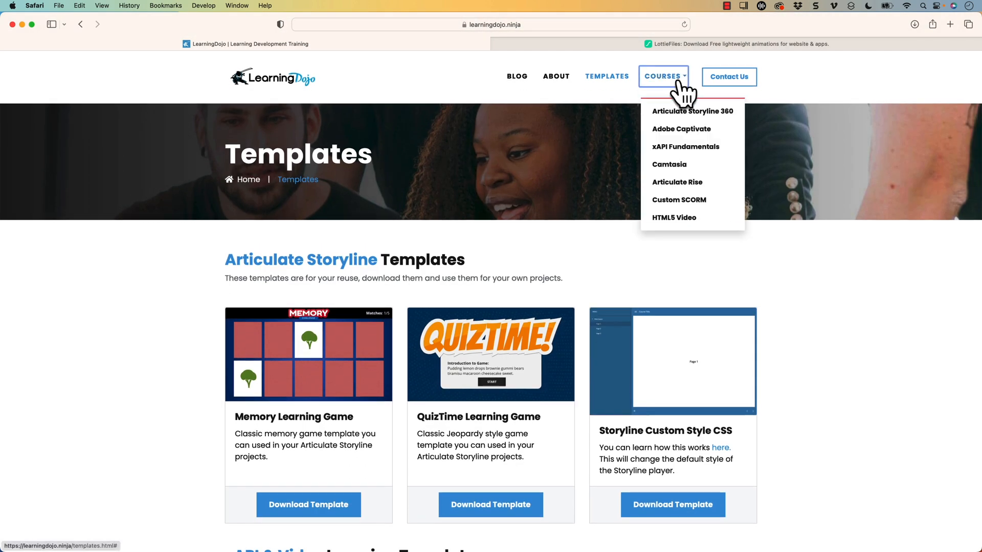
mouse_move(692, 111)
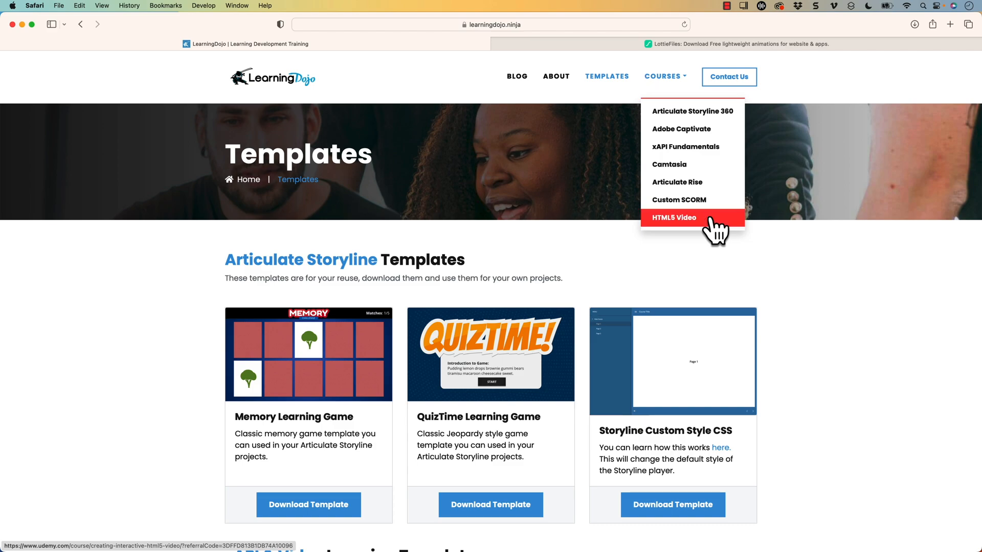
Reach the LottieFiles free animations gallery via the Products menu
left_click(737, 44)
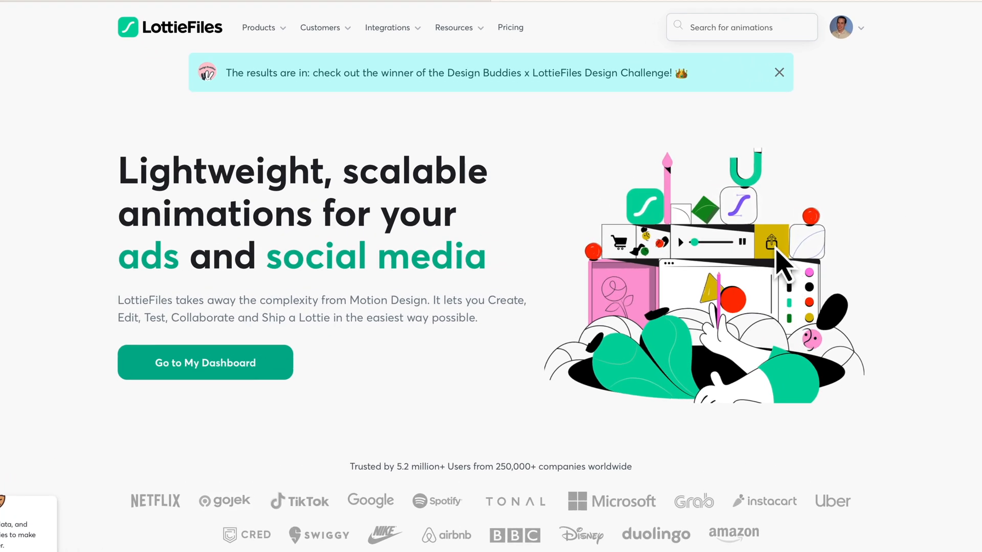
left_click(259, 26)
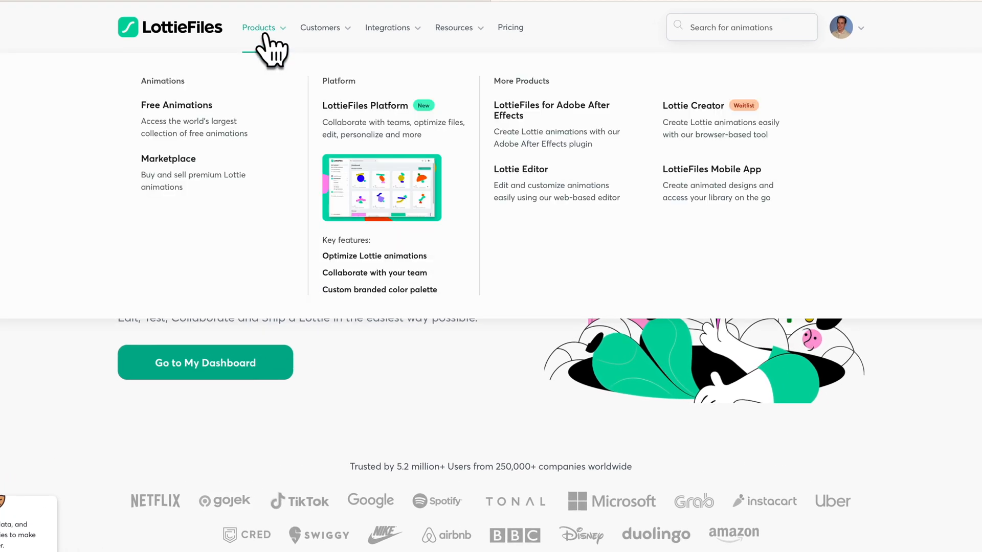
mouse_move(206, 121)
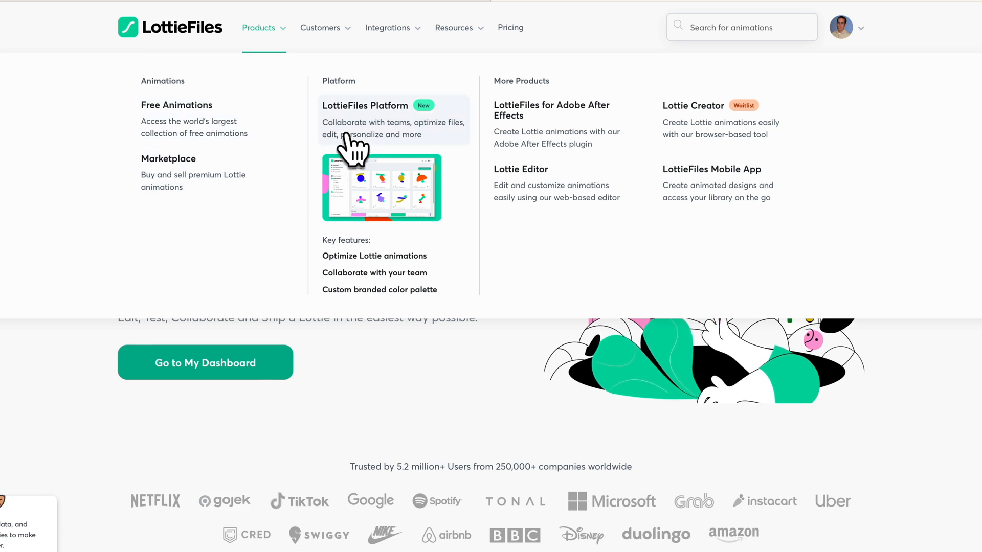
mouse_move(354, 135)
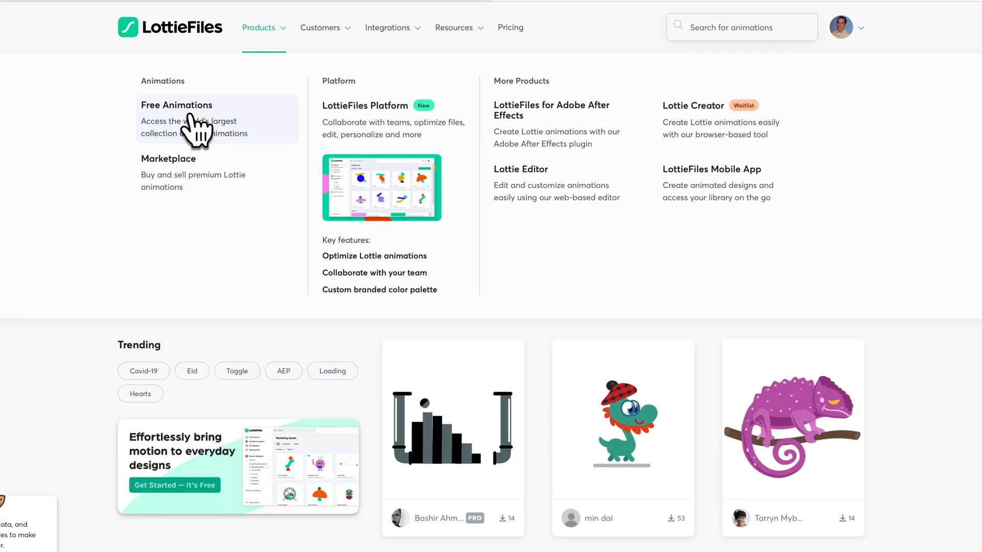
left_click(177, 106)
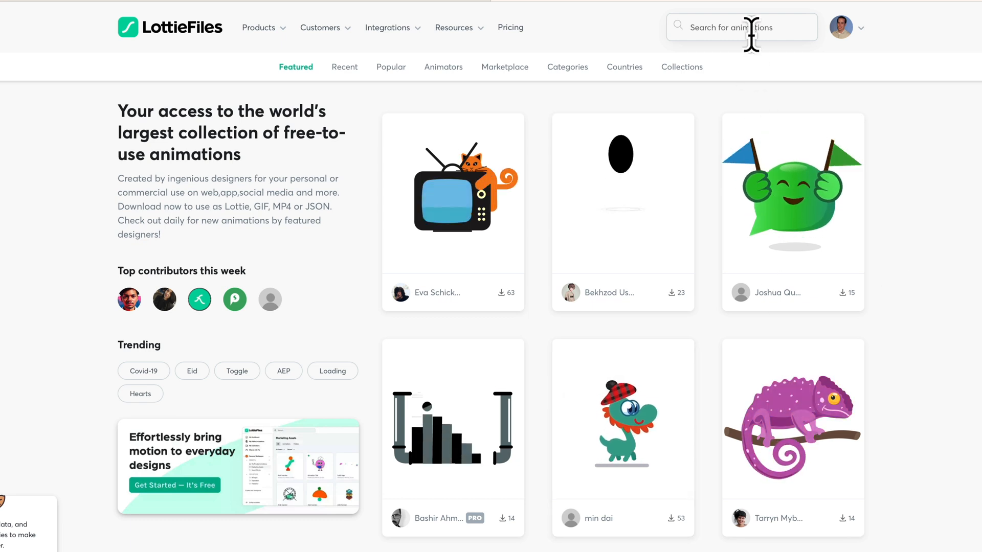
Search LottieFiles for 'forklift' and open the Forklift loading truck animation
type("forkl")
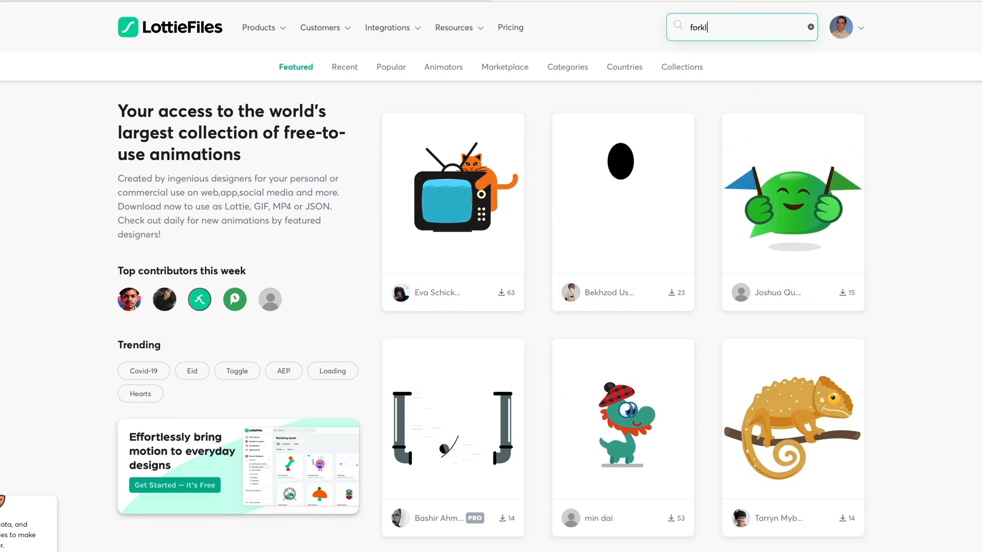
key("Enter")
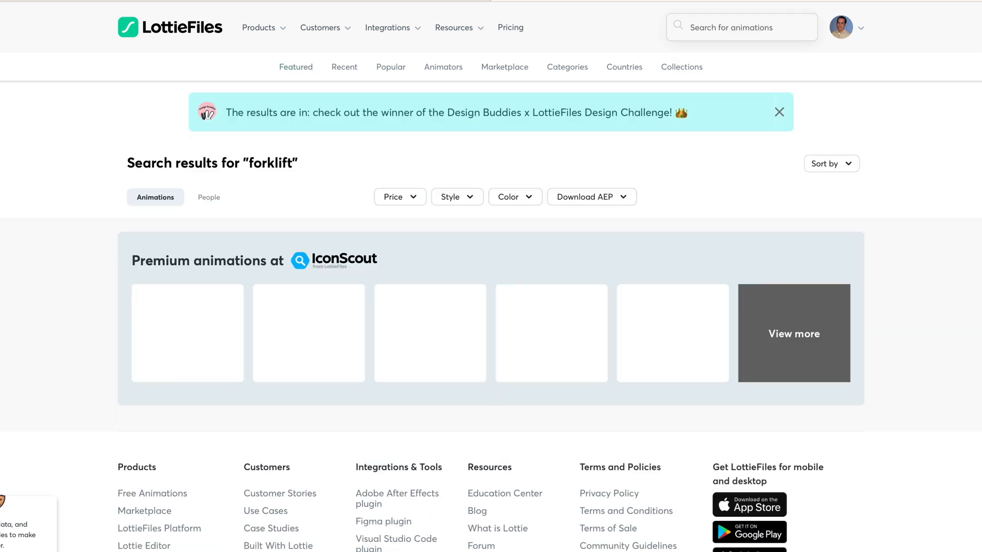
scroll("down", 3)
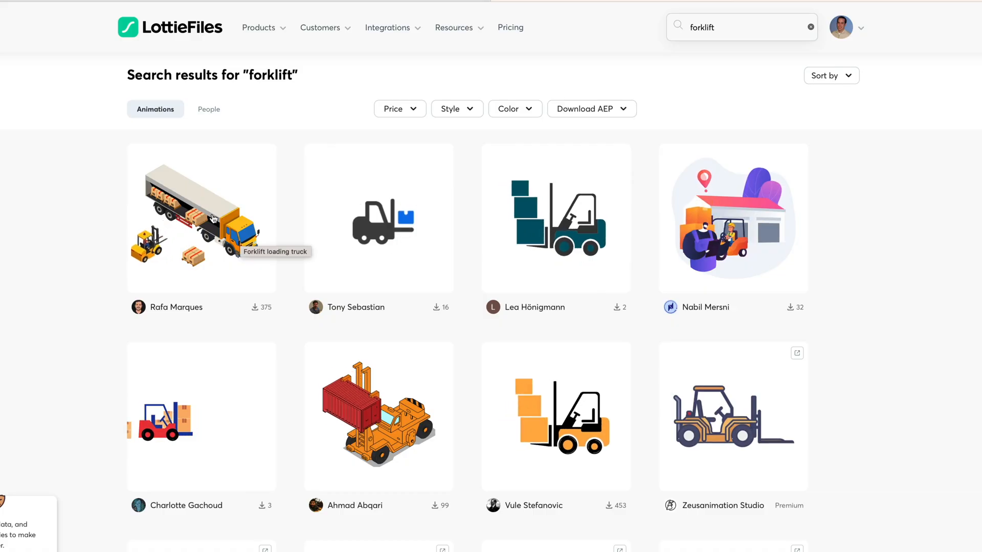
left_click(201, 217)
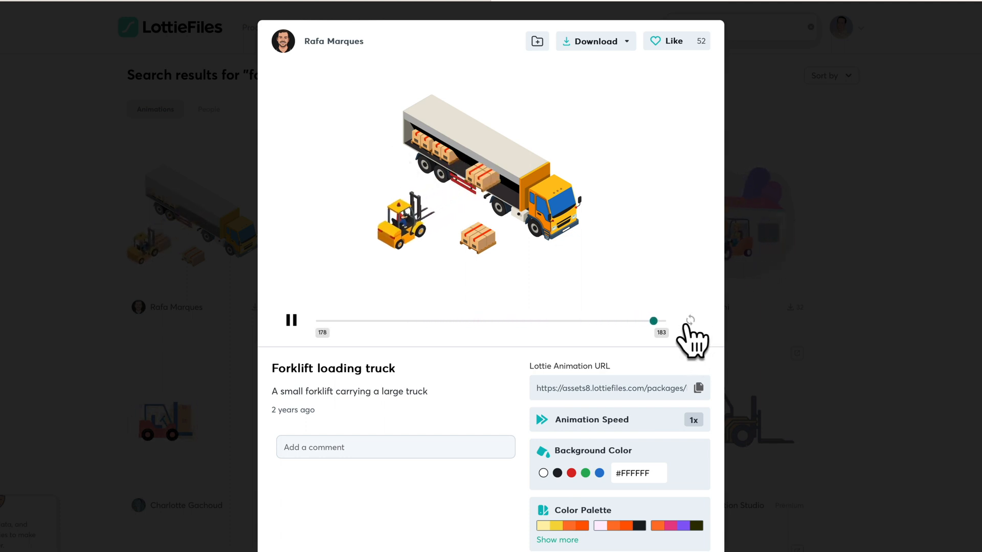
Turn looping off on the Forklift loading truck preview and view its details below
left_click(690, 320)
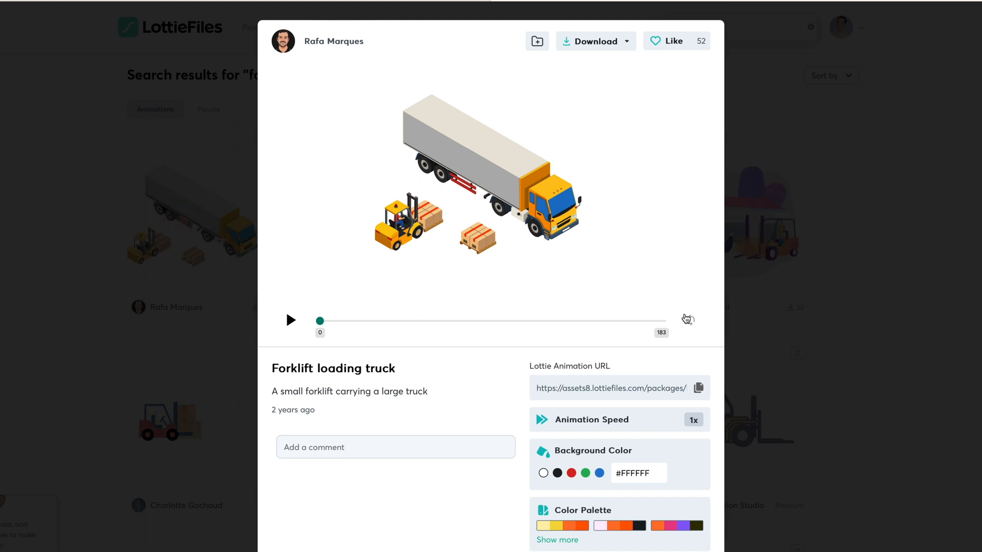
scroll("down", 3)
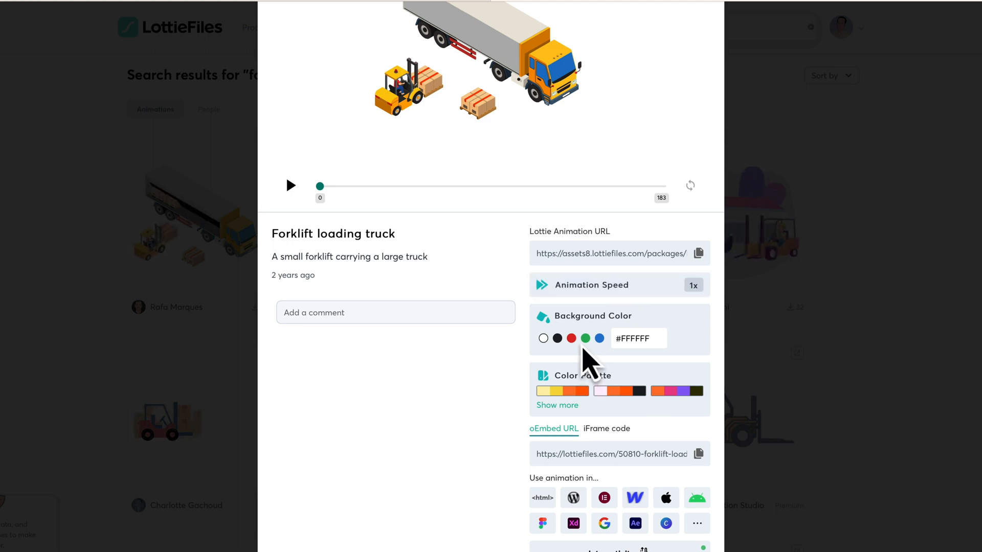
scroll("down", 3)
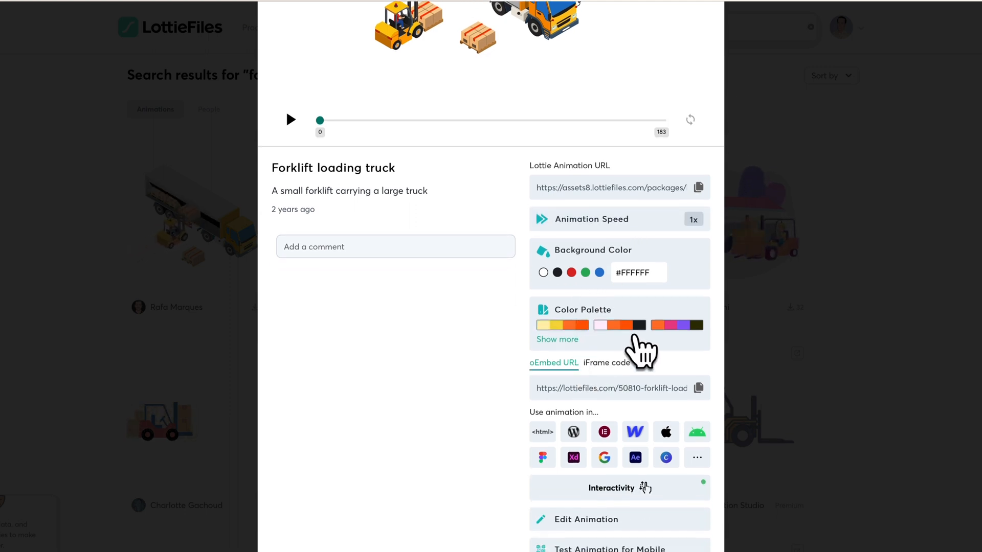
Try a blue preset palette on the animation, reset it, and close the colour palette panel
left_click(556, 339)
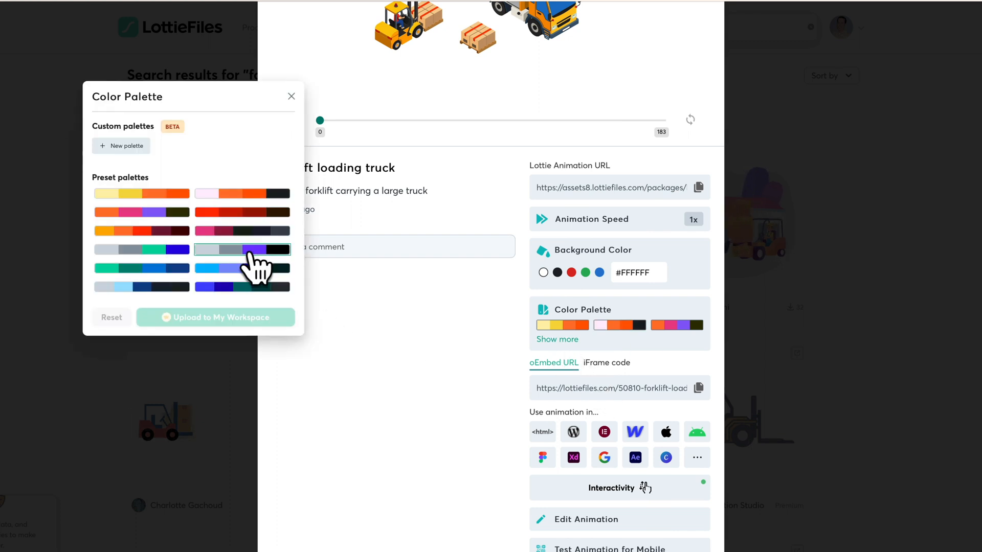
left_click(242, 250)
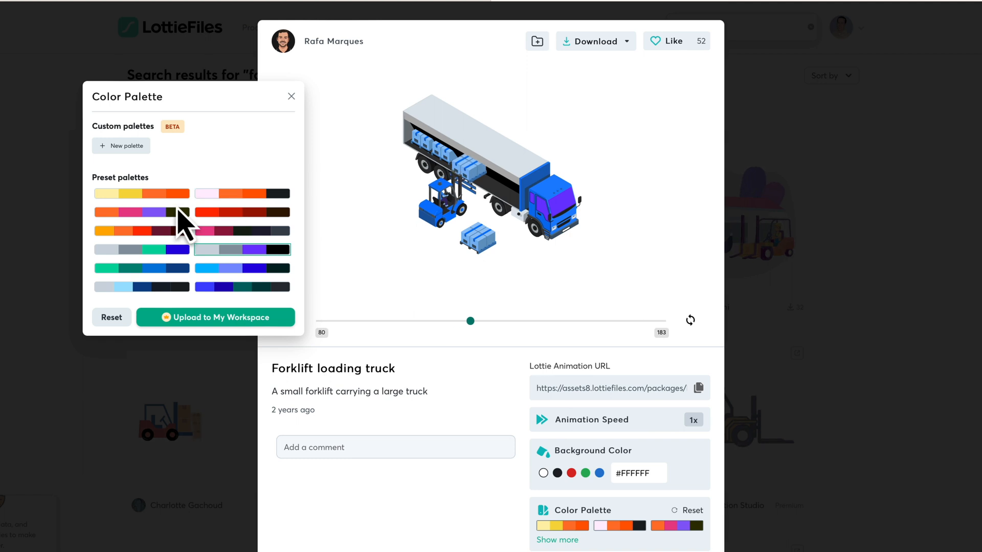
left_click(242, 268)
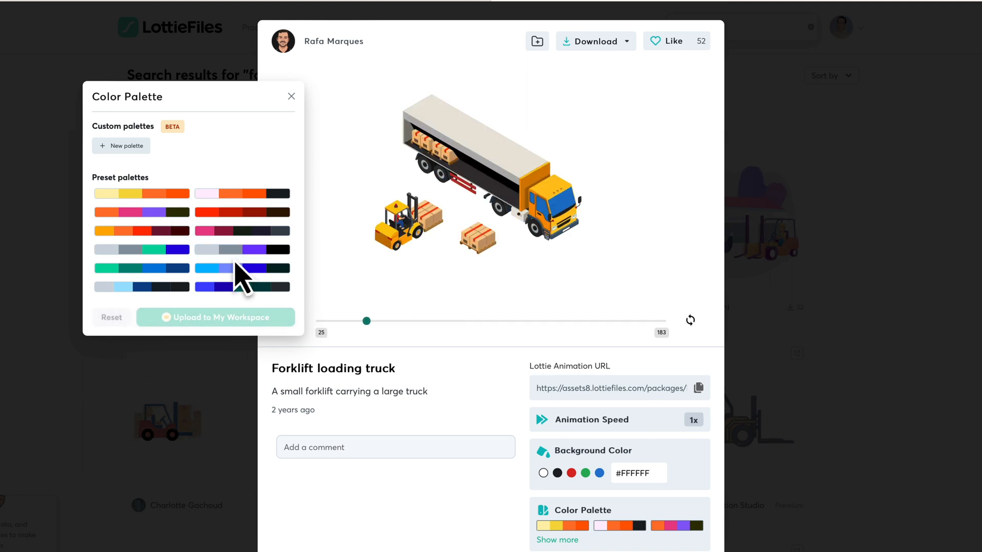
left_click(291, 96)
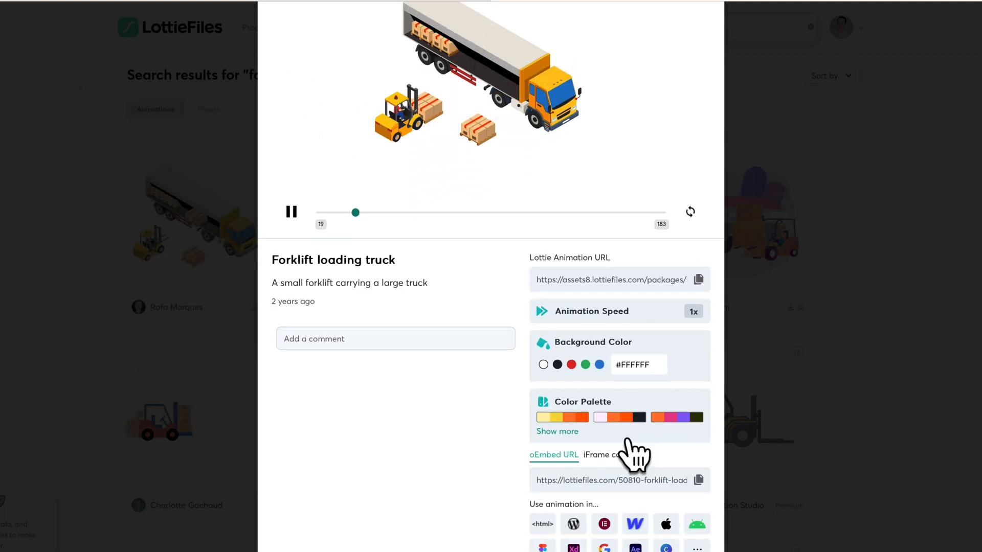
scroll("down", 3)
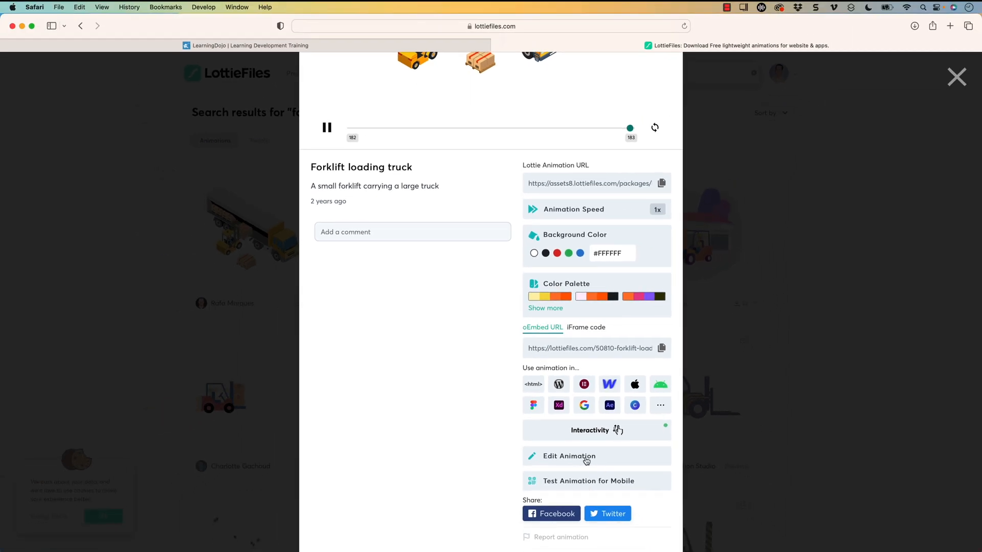
Open the animation in Lottie Editor and show its settings: 600×600, duration 7, 25 fps
left_click(567, 456)
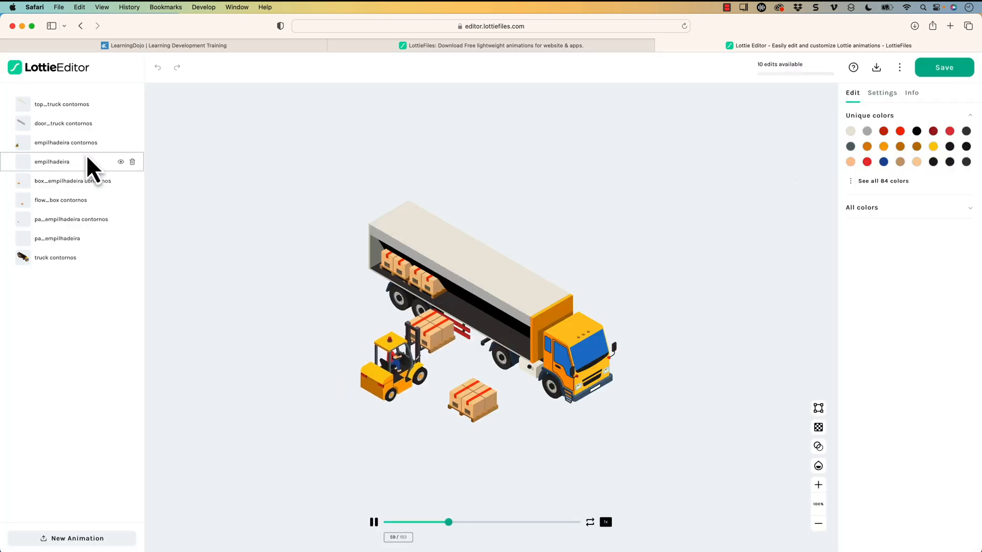
left_click(66, 142)
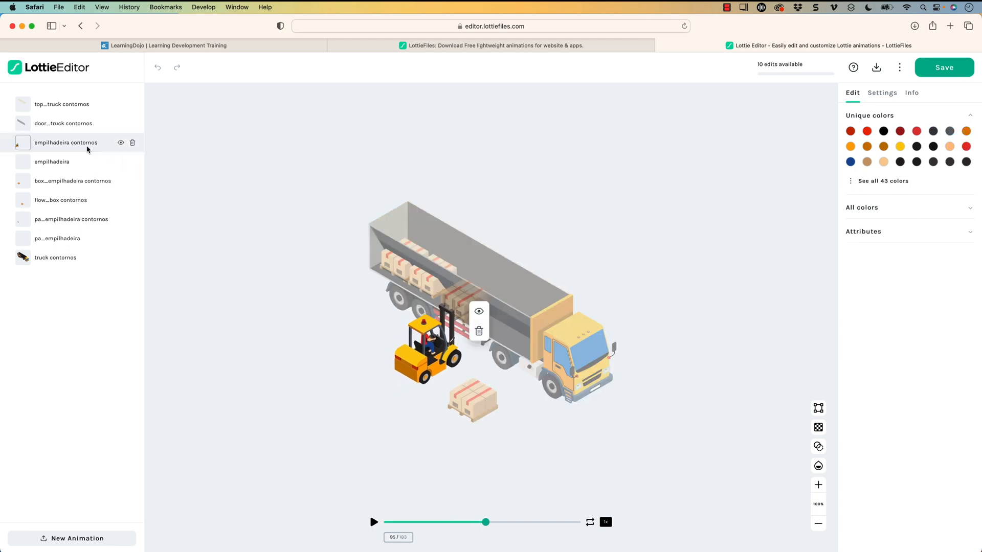
left_click(72, 180)
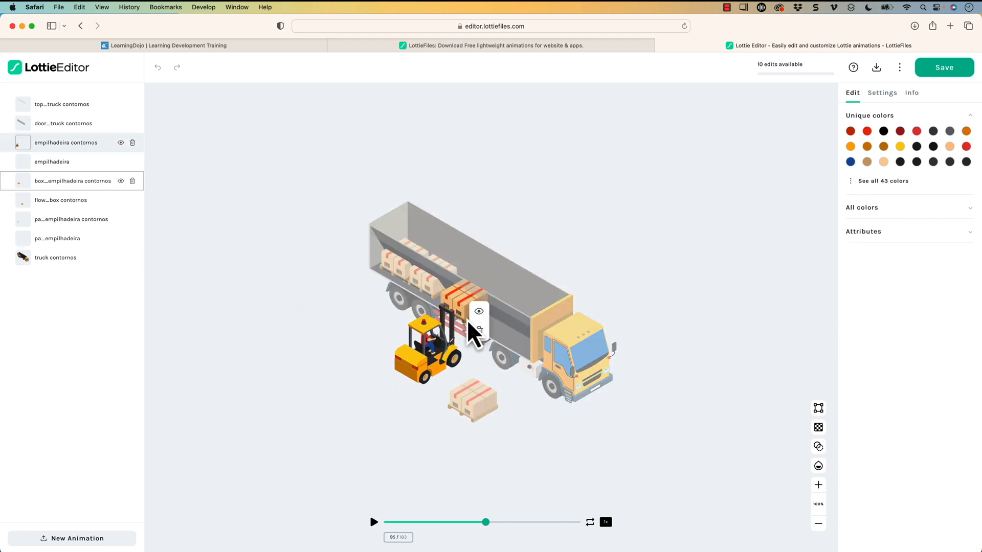
left_click(880, 93)
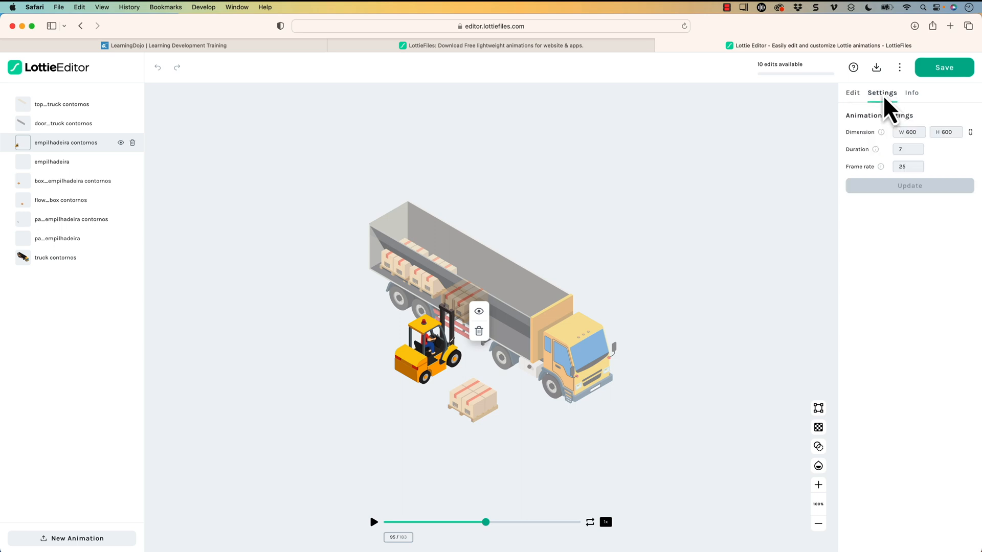
mouse_move(908, 167)
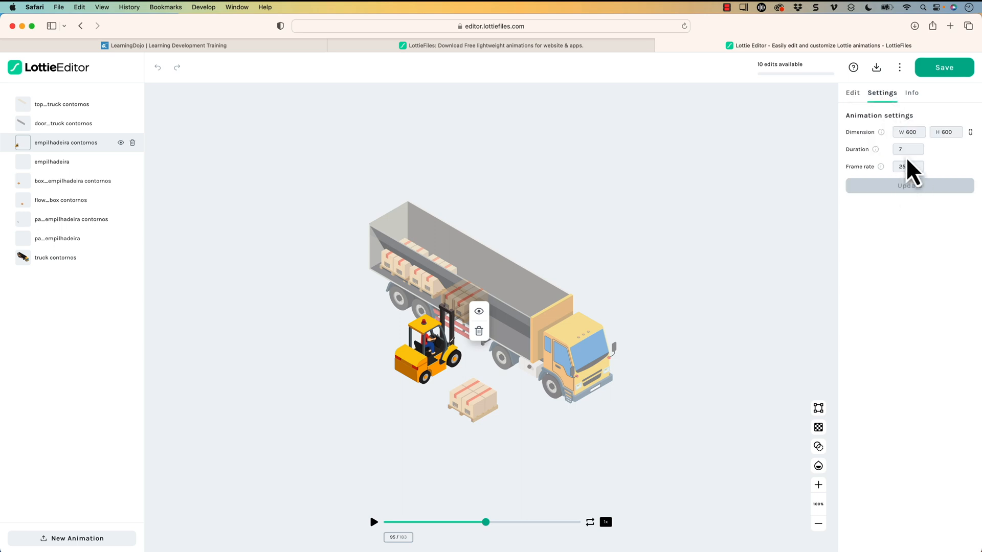
mouse_move(897, 118)
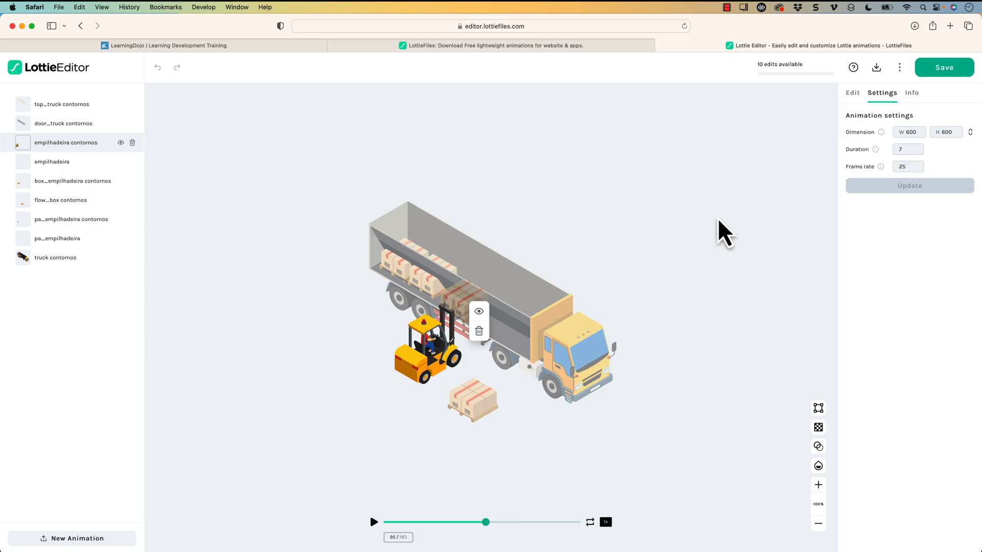
mouse_move(645, 119)
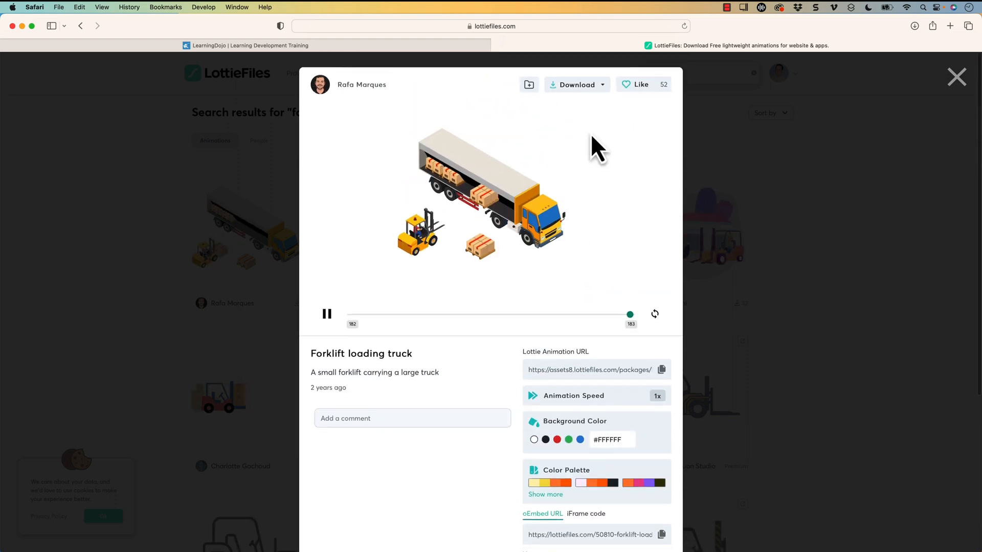
Show the Forklift loading truck download formats, including GIF at 563.0 KB
left_click(572, 85)
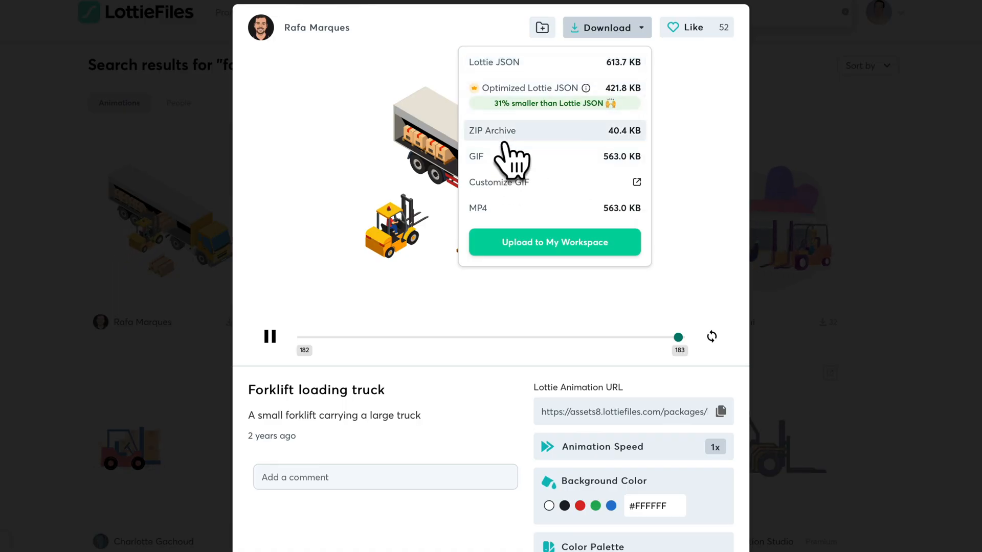
mouse_move(495, 219)
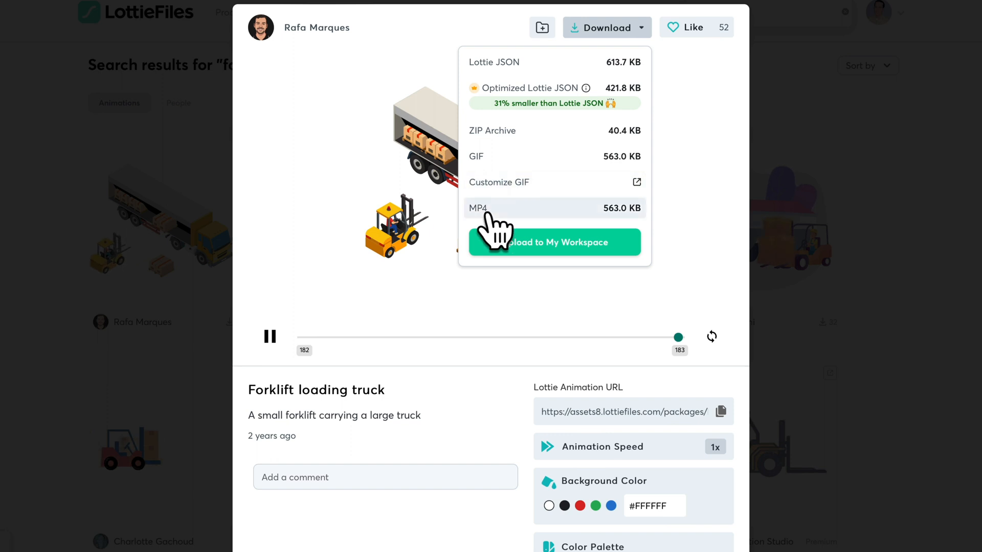
mouse_move(507, 197)
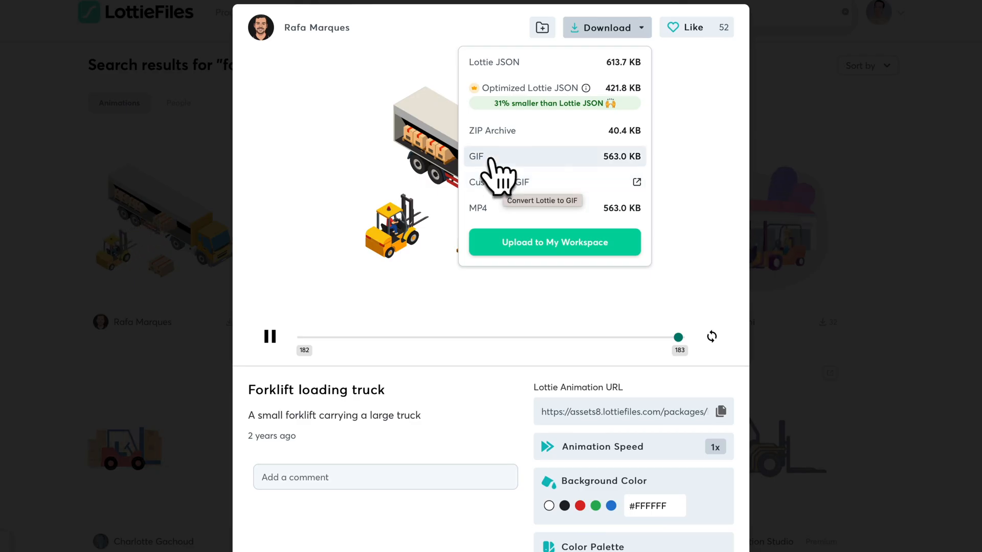
Download 50810-forklift-loading-truck.gif, view it in Preview, and quit Preview
left_click(475, 155)
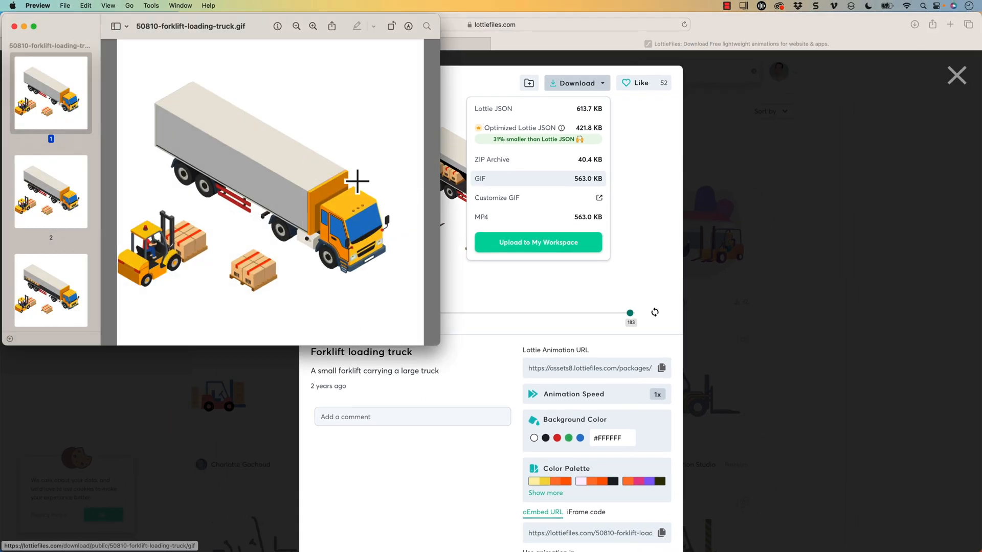
mouse_move(135, 156)
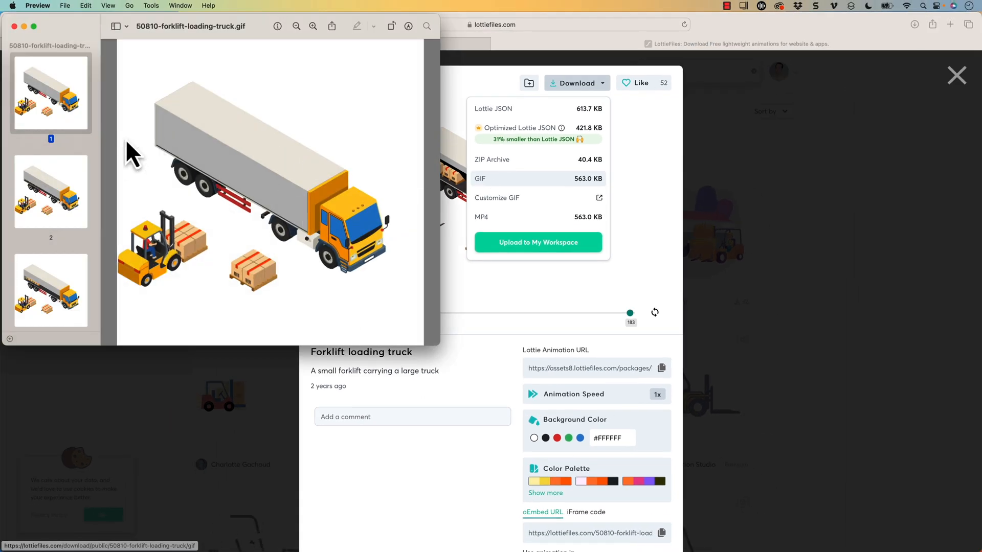
left_click(37, 6)
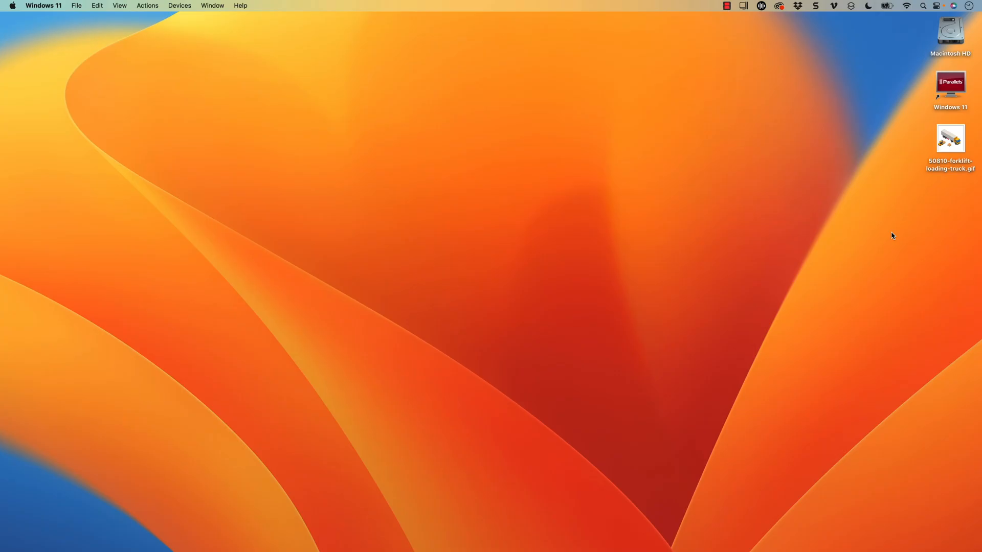
Insert 50810-forklift-loading-truck.gif as a picture on the Storyline slide beside the text
left_click(949, 141)
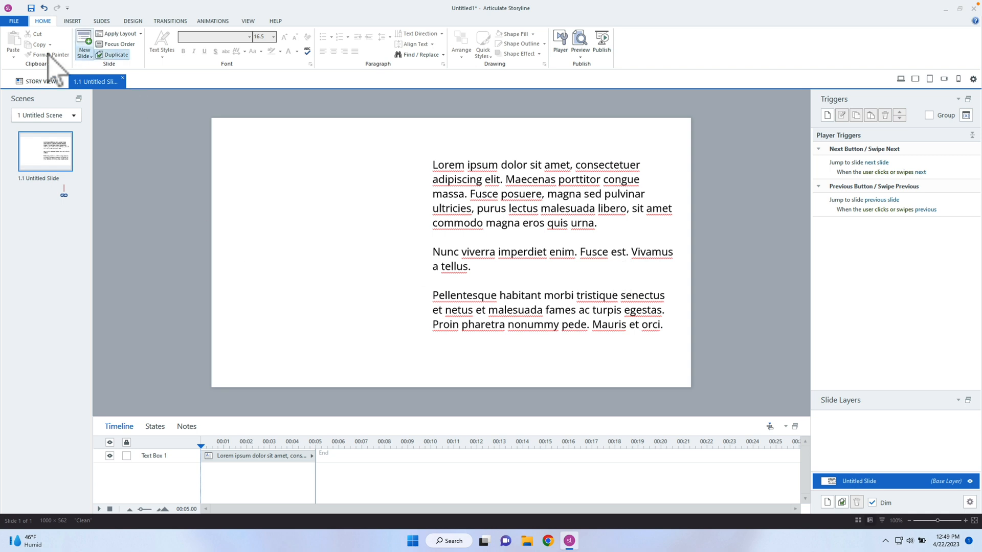
left_click(72, 21)
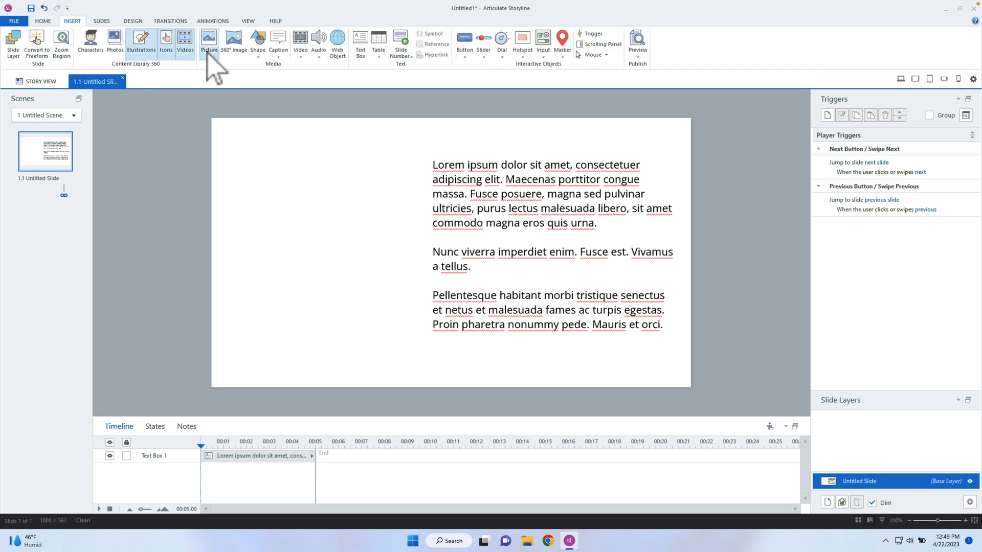
left_click(208, 43)
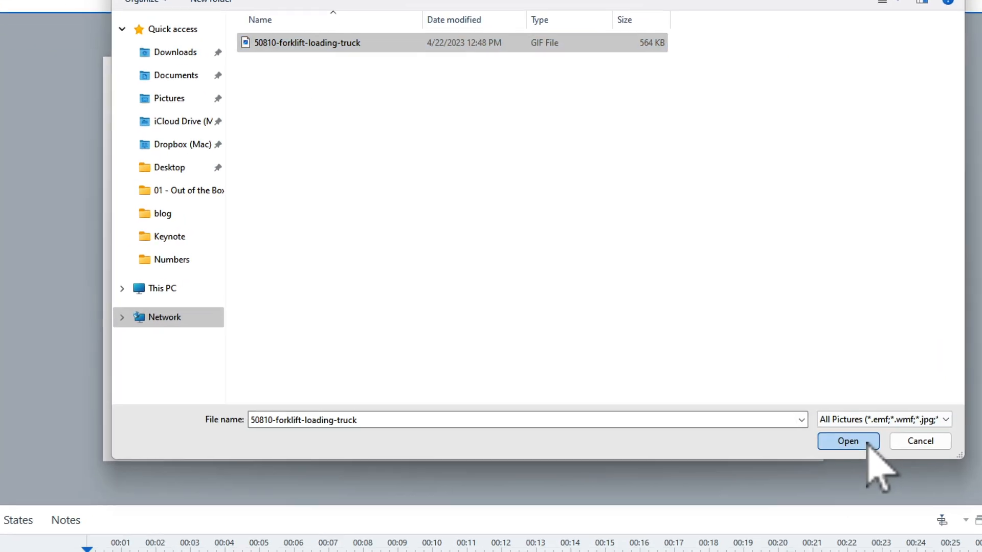
left_click(846, 440)
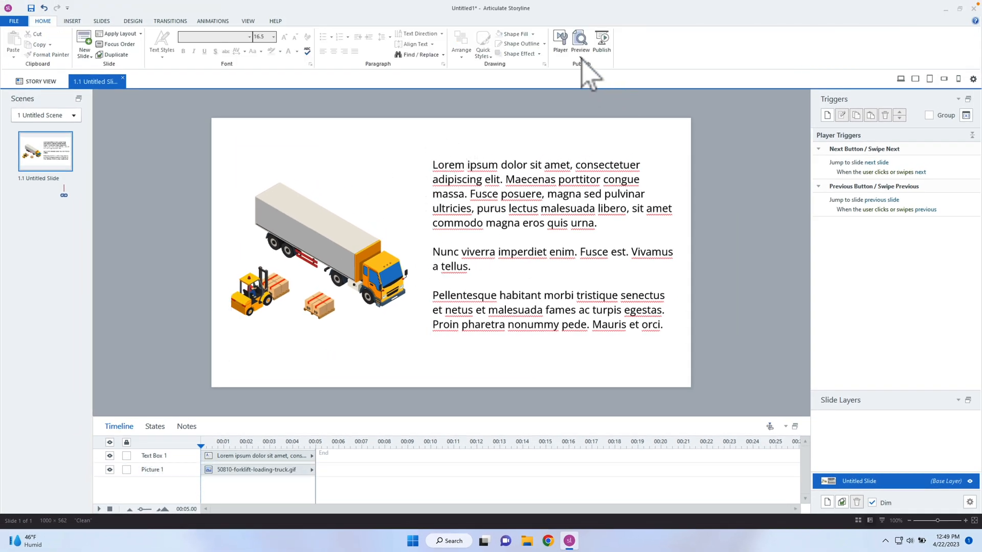
Preview the Storyline slide with the forklift GIF
left_click(579, 41)
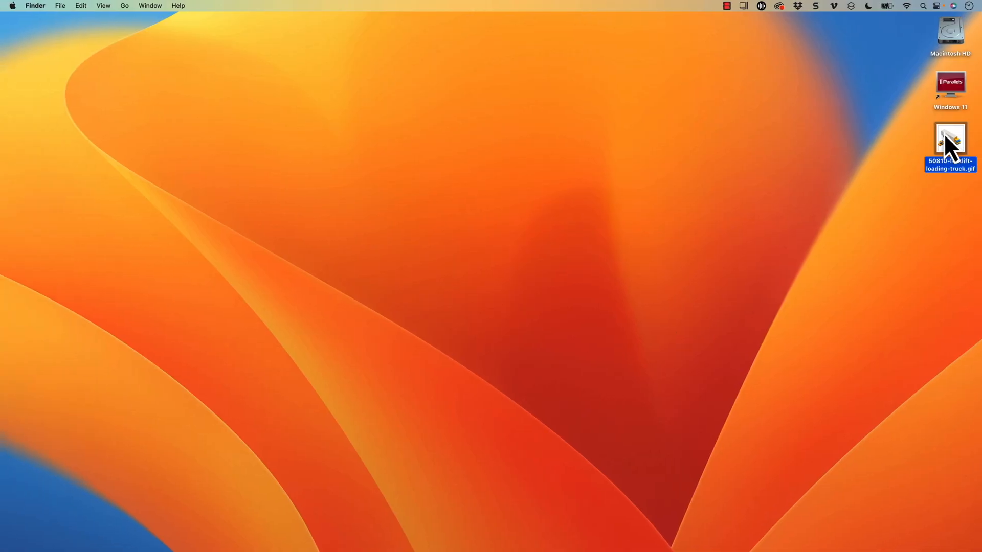
Load the downloaded forklift truck GIF in Photoshop and bring up Save for Web (Legacy)
right_click(950, 139)
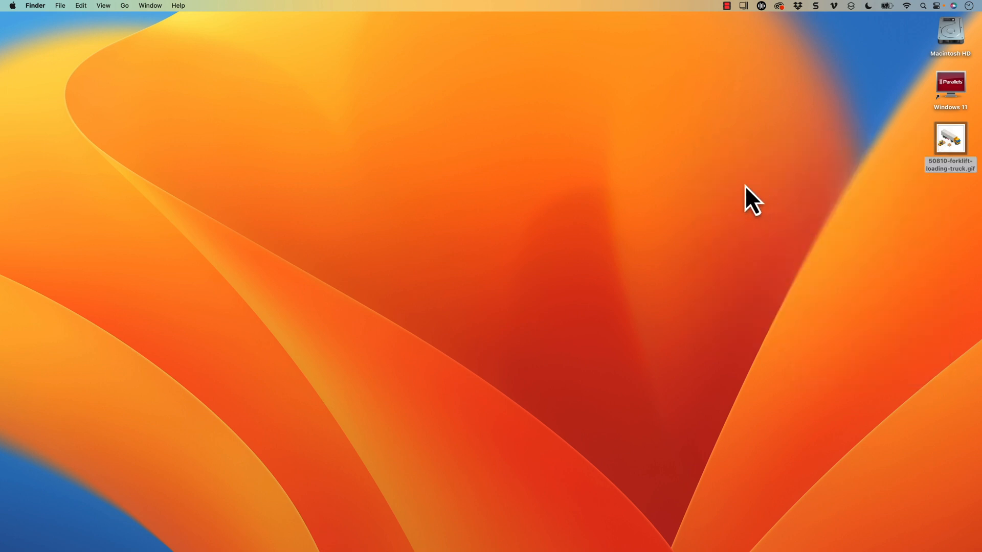
double_click(949, 138)
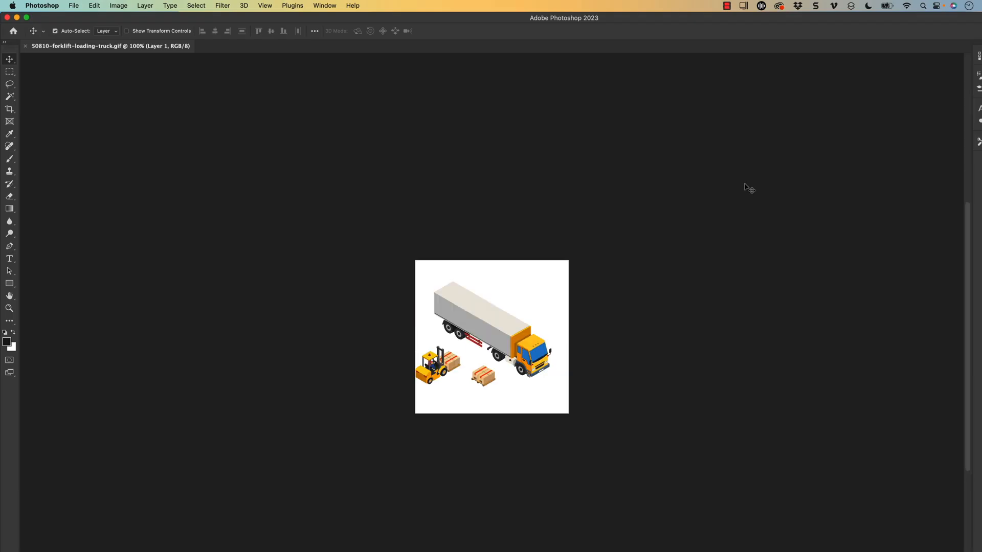
mouse_move(746, 186)
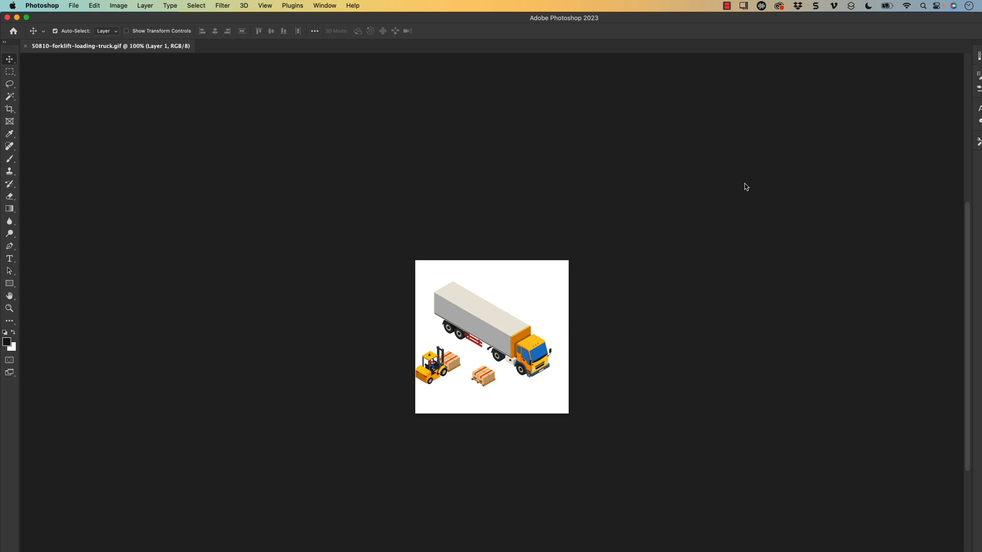
left_click(73, 6)
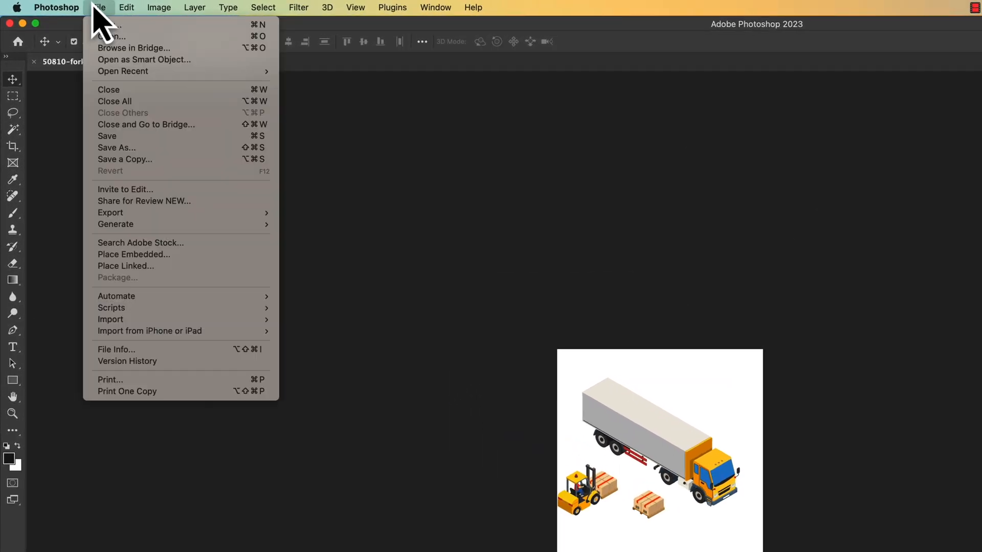
mouse_move(136, 213)
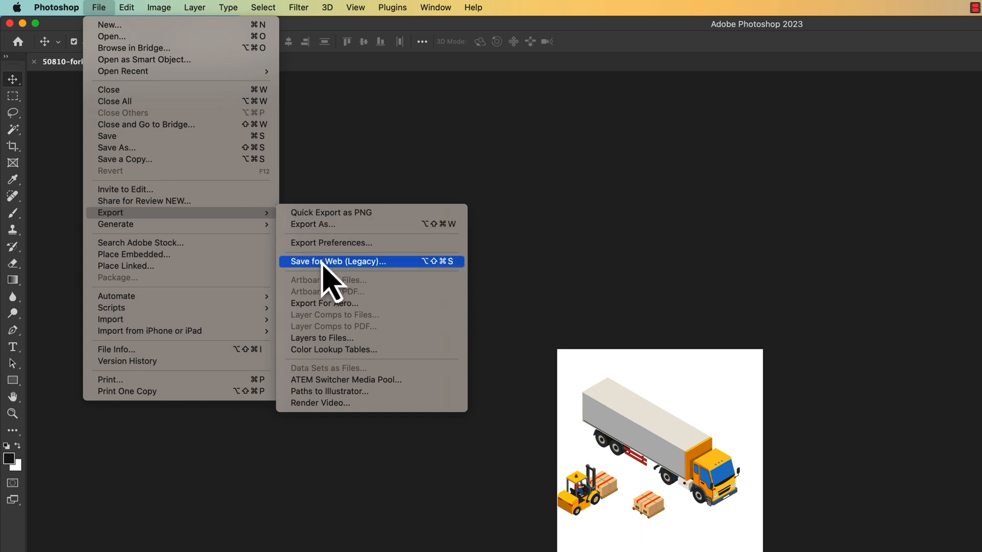
left_click(338, 262)
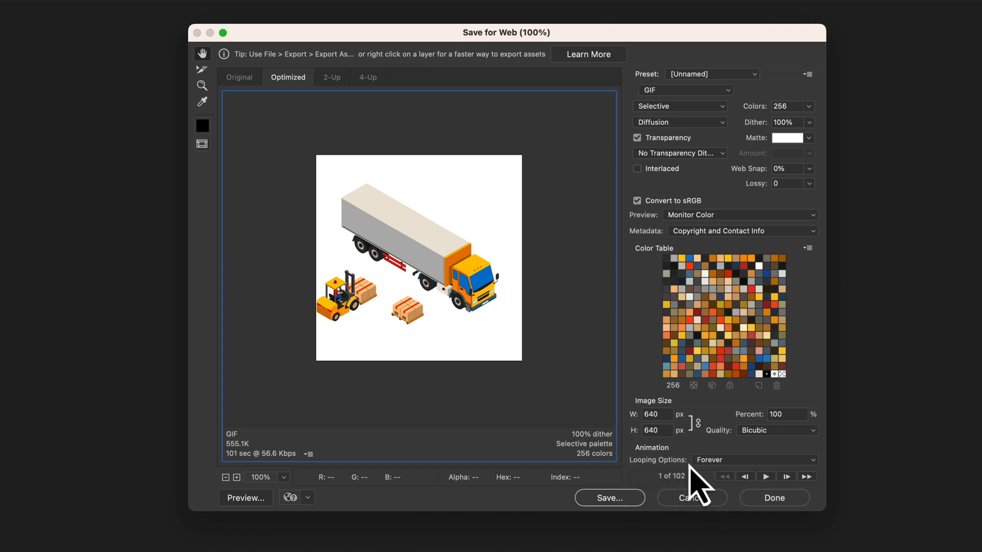
Set looping to Once, save the GIF to the Desktop, and quit Photoshop without saving
left_click(751, 459)
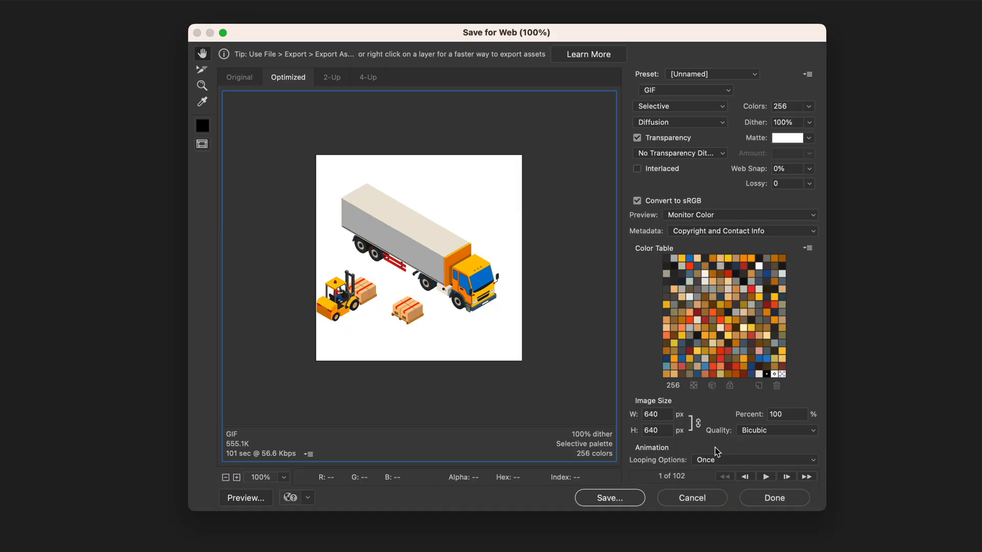
left_click(609, 498)
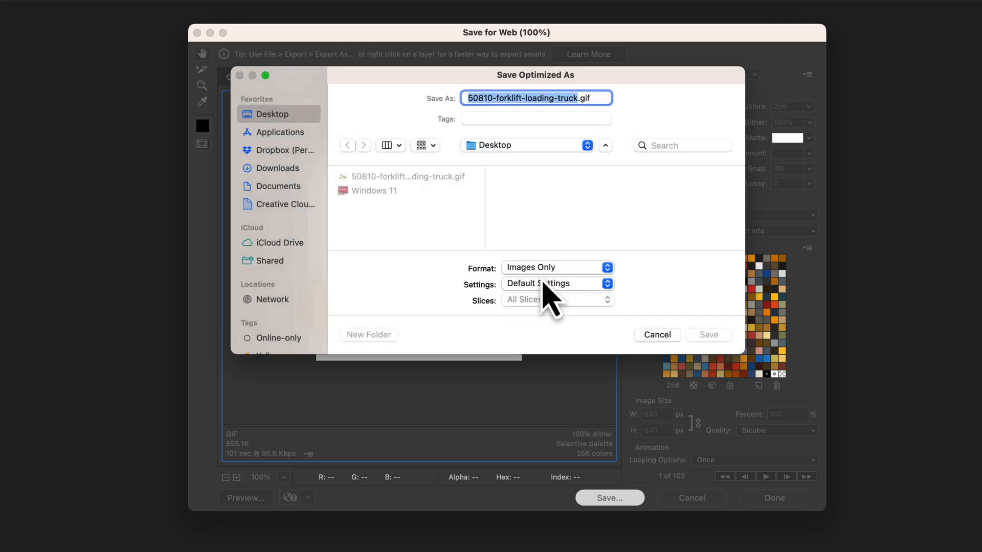
left_click(708, 335)
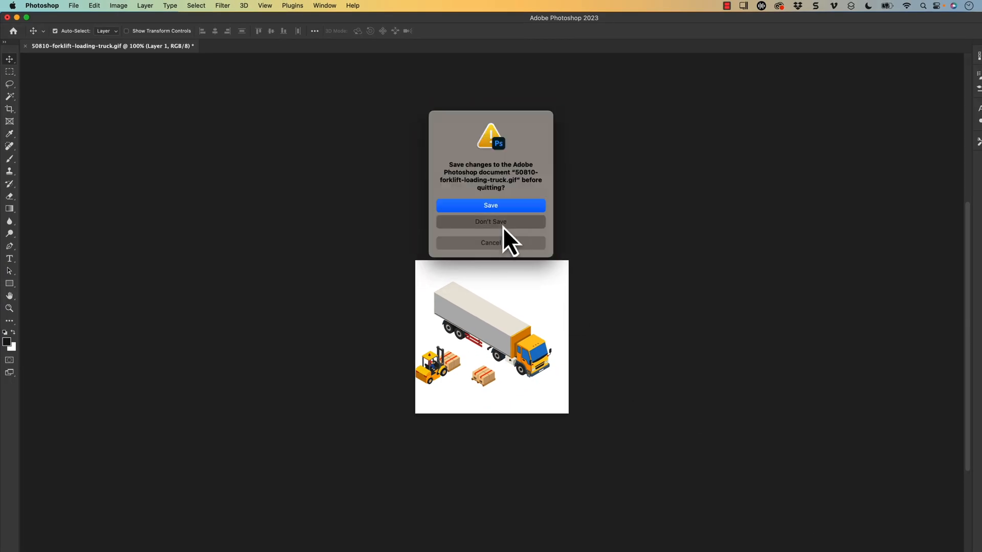
left_click(490, 222)
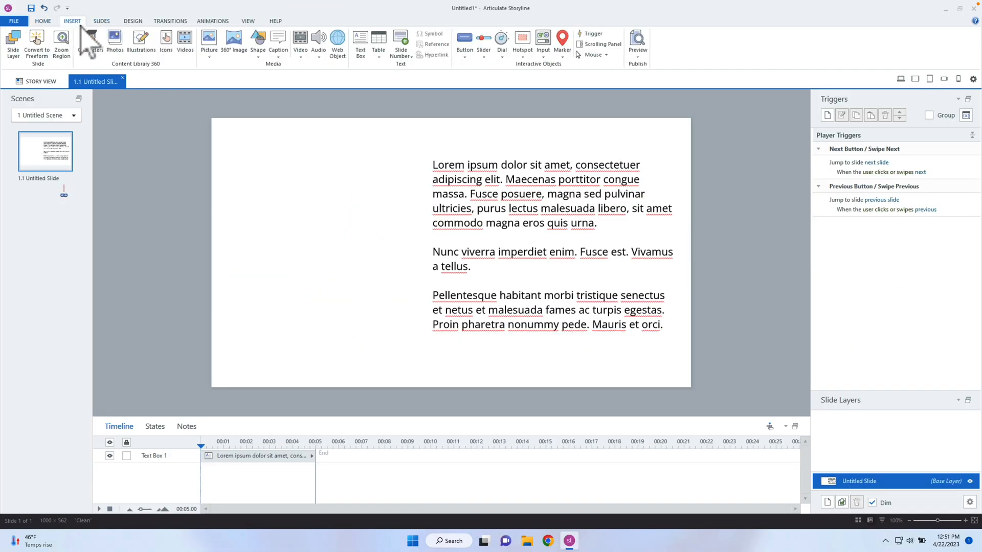
Insert the forklift truck GIF, shrink it, and place it left of the text block
left_click(208, 41)
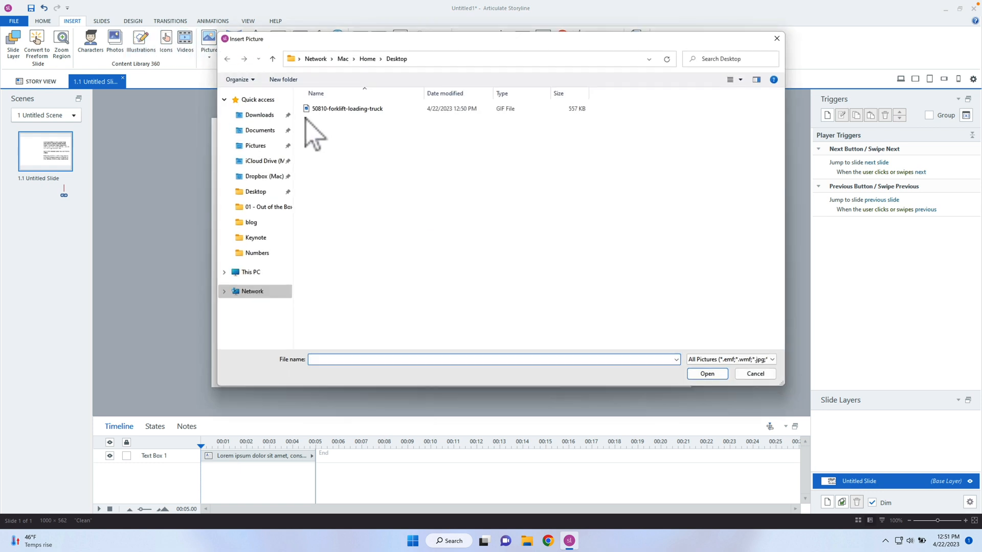
double_click(347, 108)
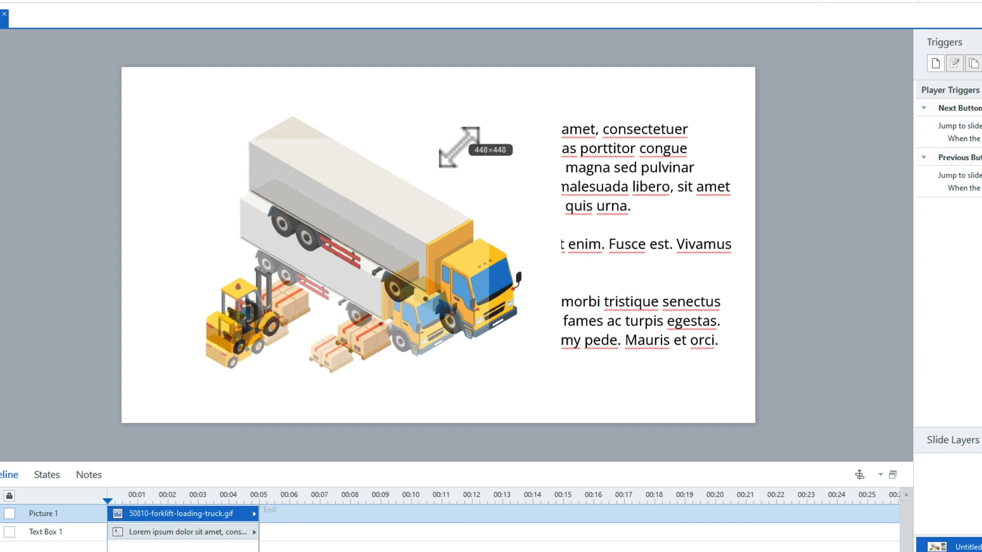
left_click_drag(475, 150, 339, 219)
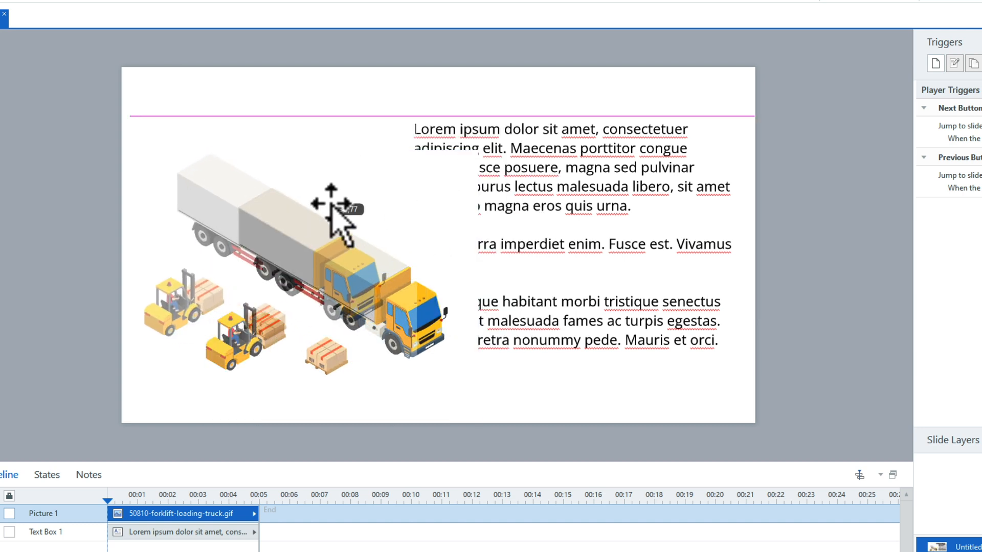
left_click_drag(342, 222, 404, 375)
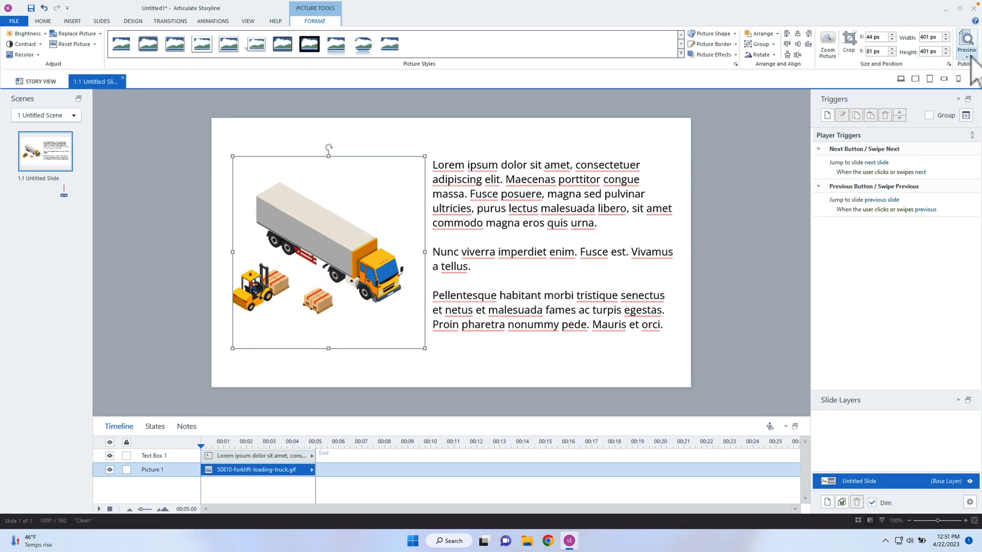
Preview the slide to watch the forklift animation play beside the text
left_click(966, 44)
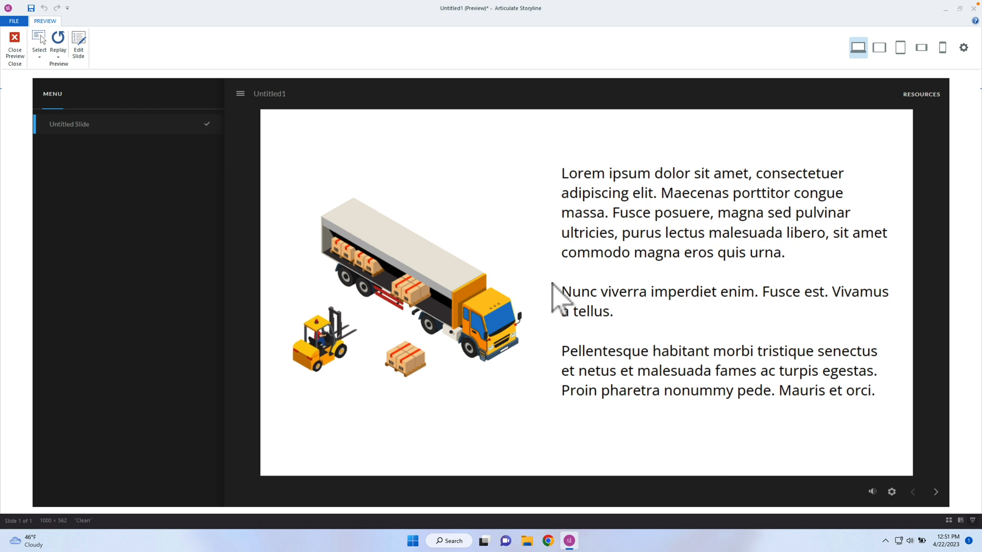
mouse_move(128, 100)
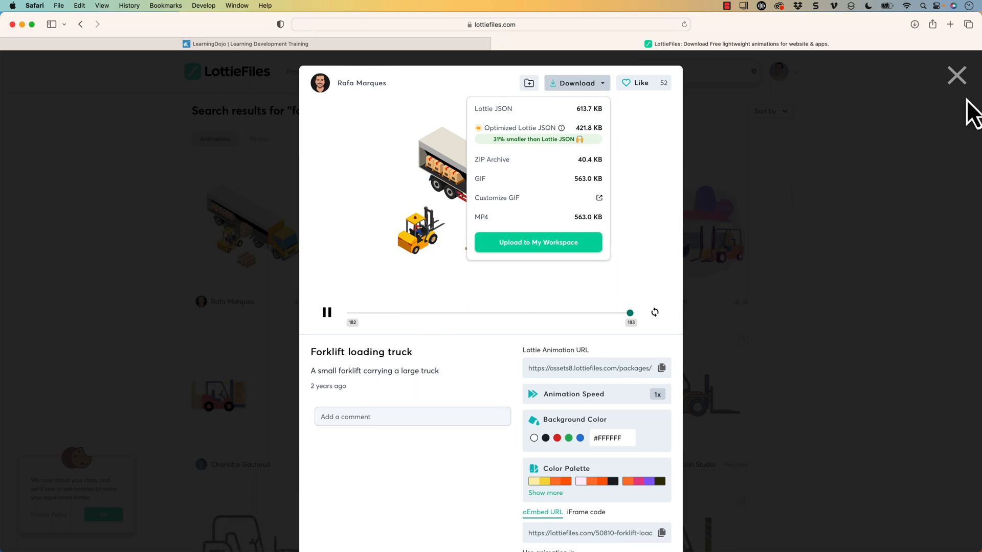
Search LottieFiles for 'medical', view Medical Shield with more colour palettes, then close the preview
left_click(957, 75)
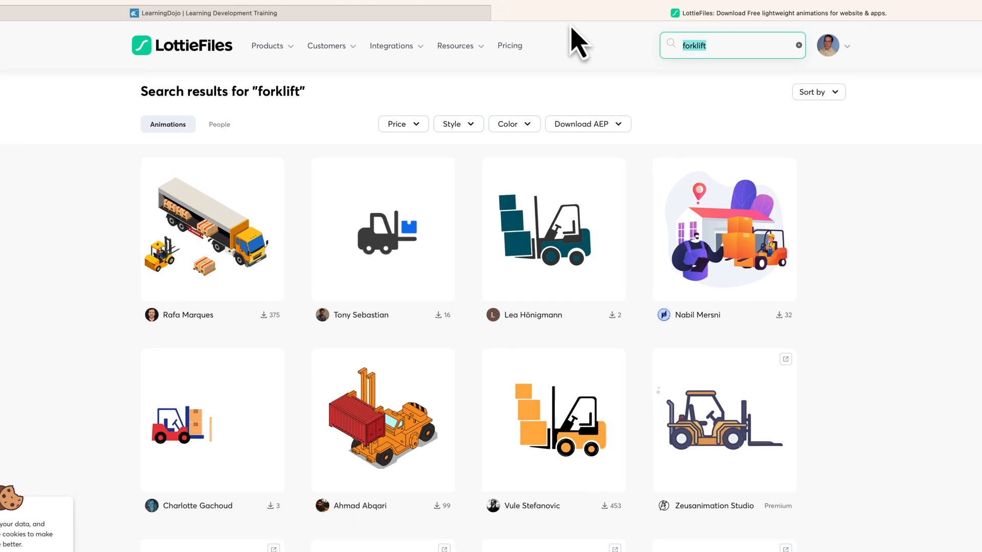
type("medical")
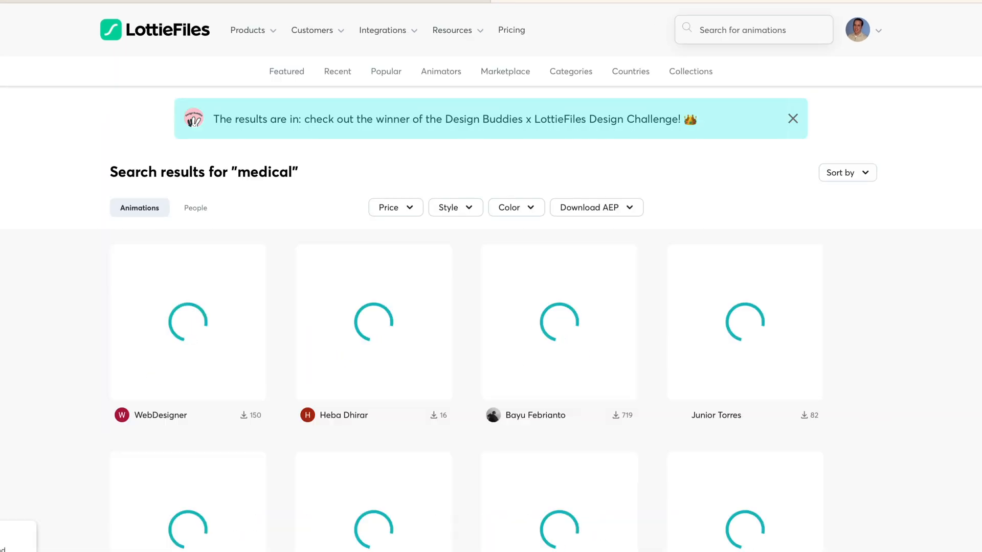
left_click(558, 322)
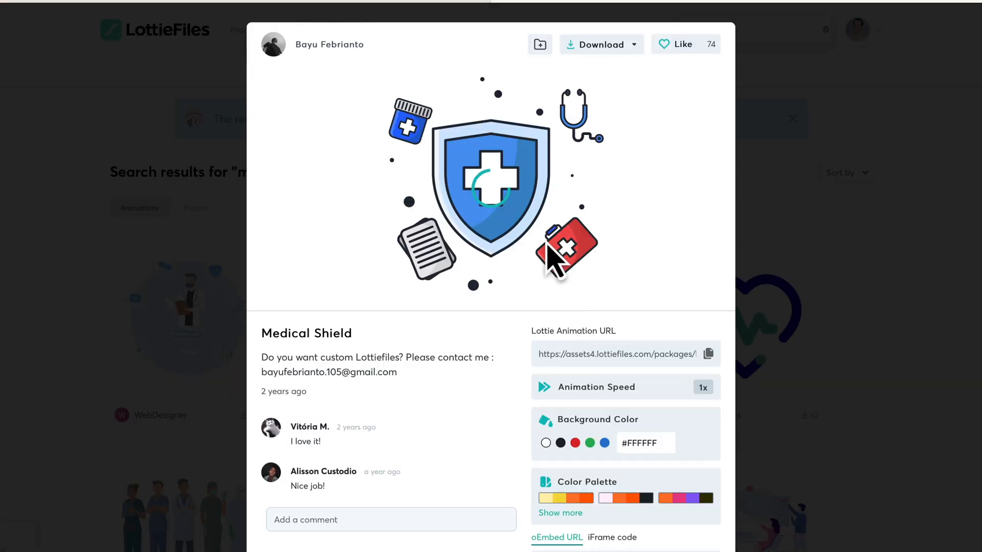
scroll("down", 3)
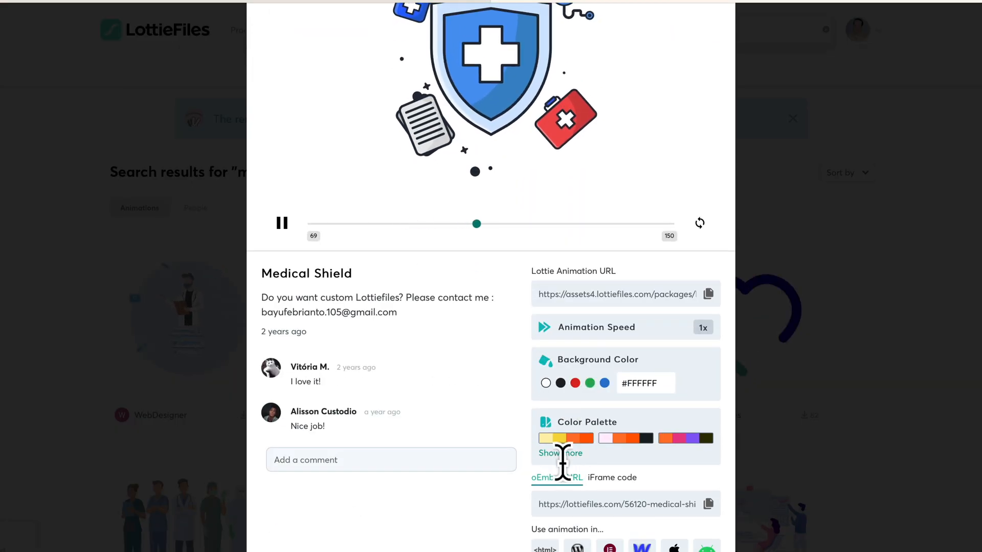
left_click(559, 453)
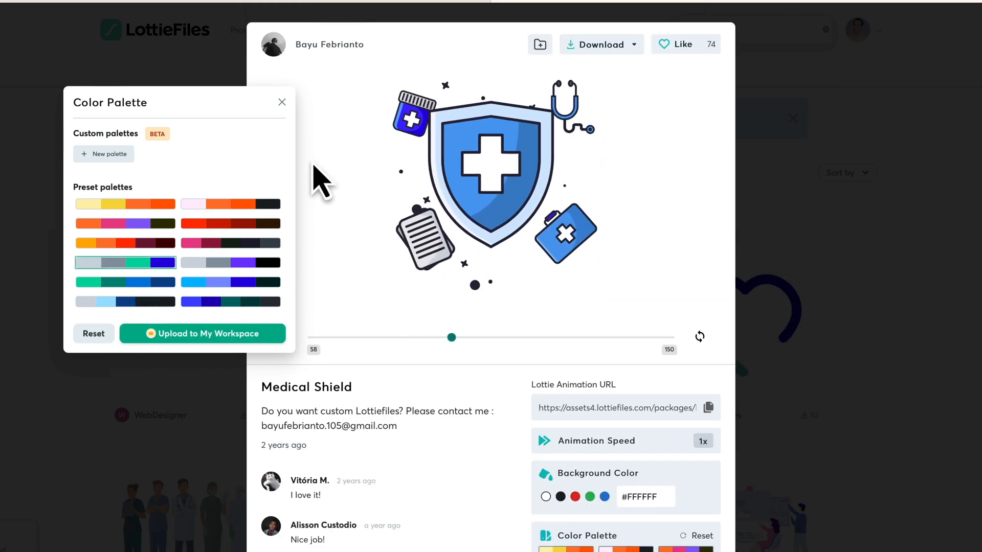
left_click(281, 103)
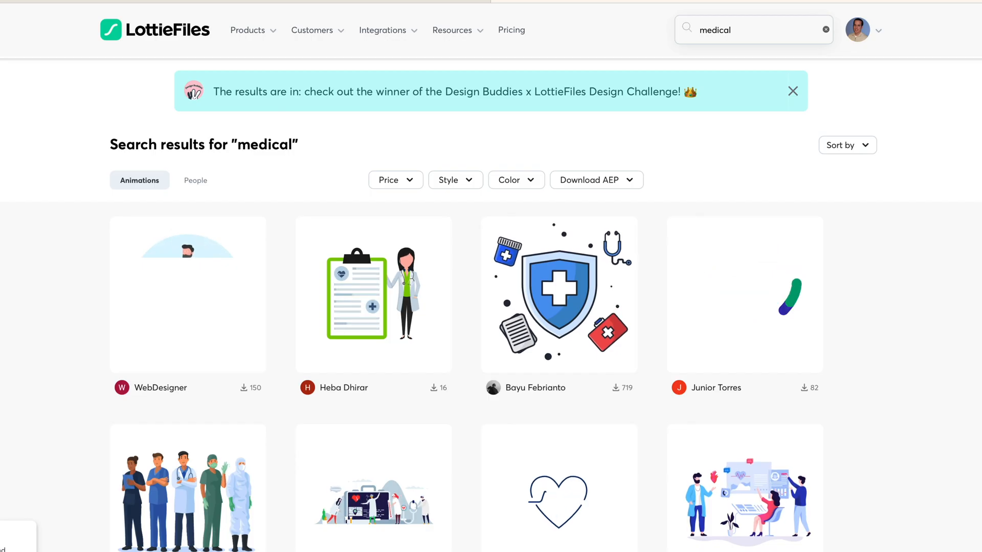
left_click(187, 489)
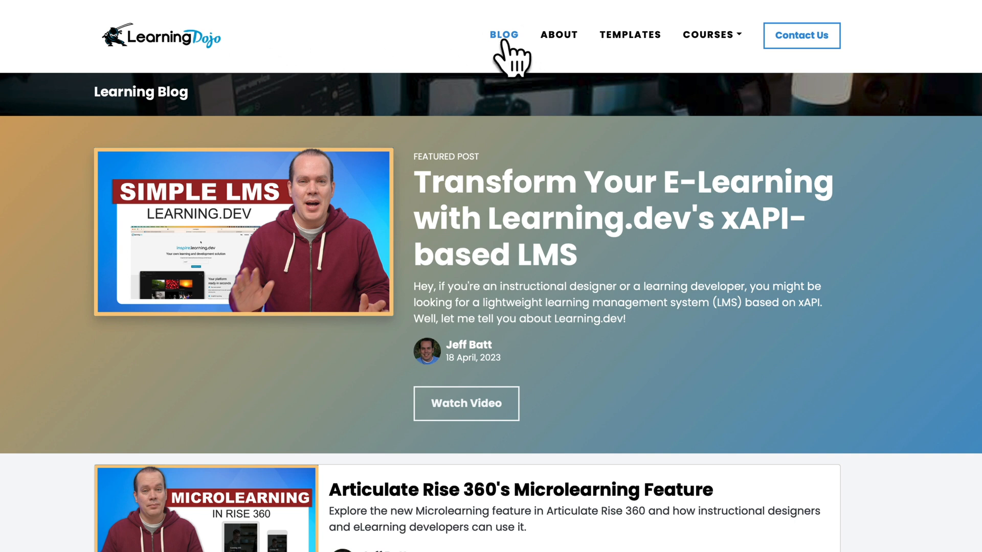
Go to the LearningDojo Templates page and show the Courses dropdown list
left_click(630, 35)
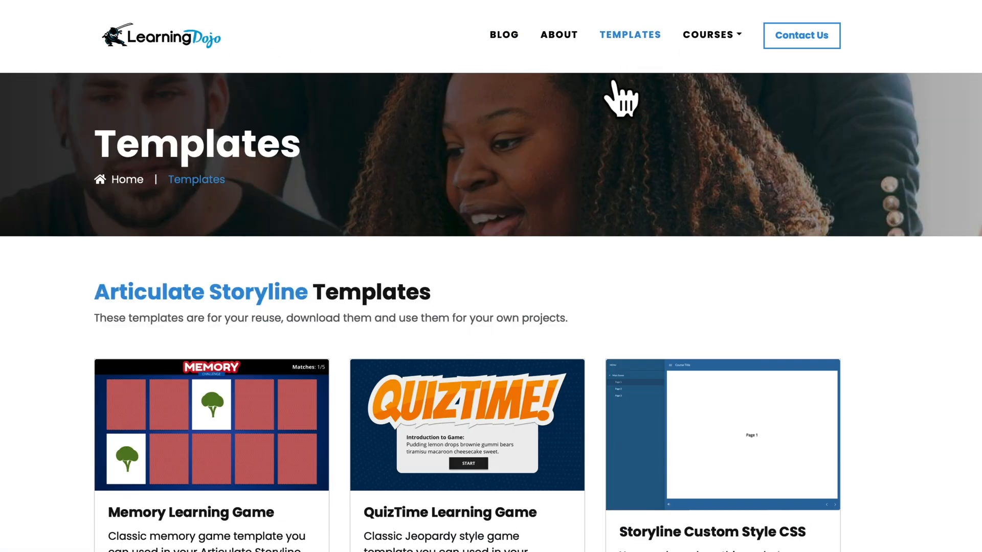
left_click(707, 35)
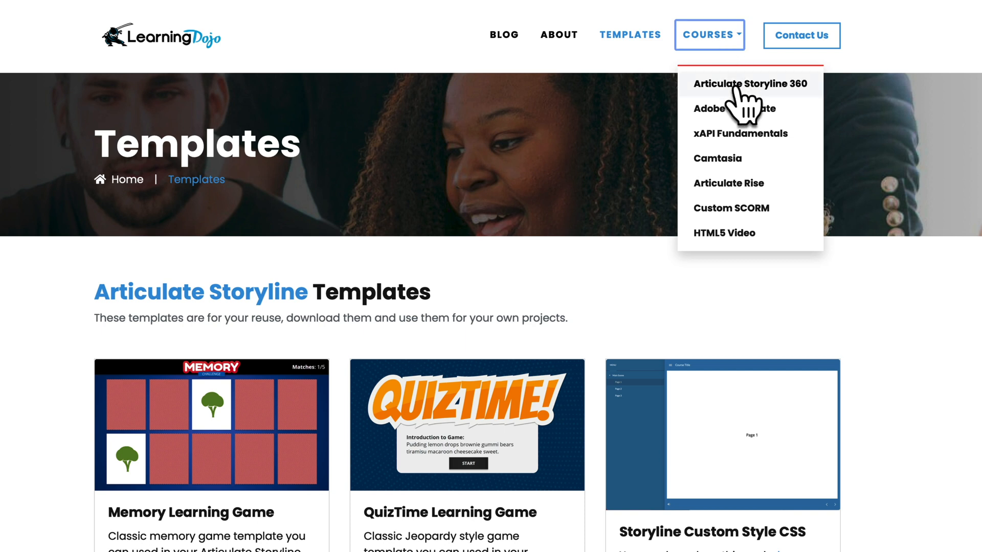